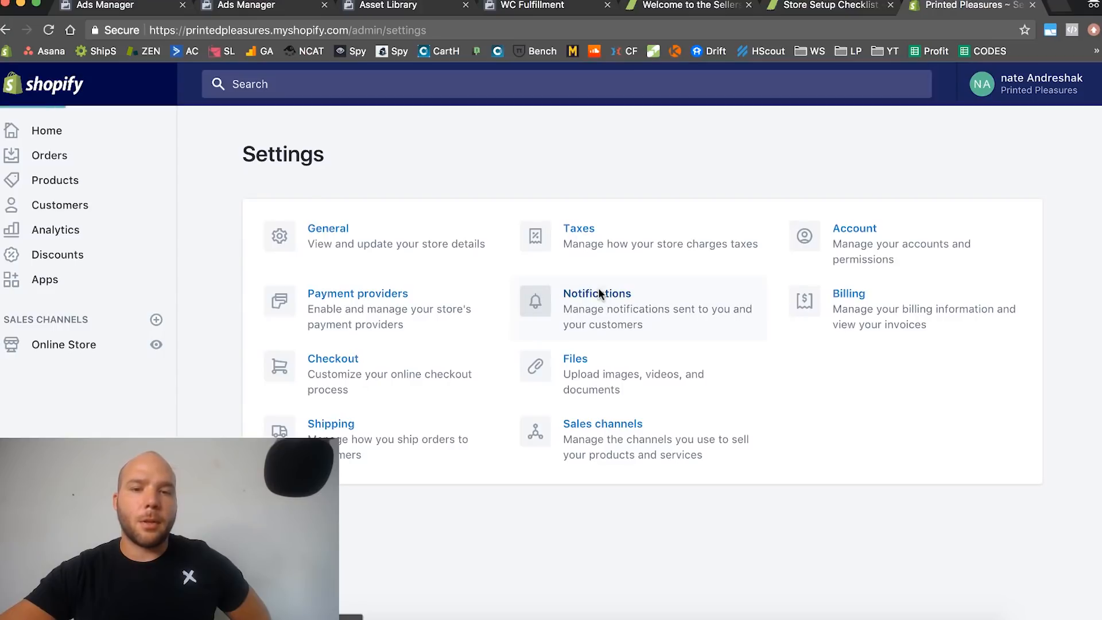
# - Review the Notifications settings, scrolling through the customer and order email templates
pyautogui.click(597, 293)
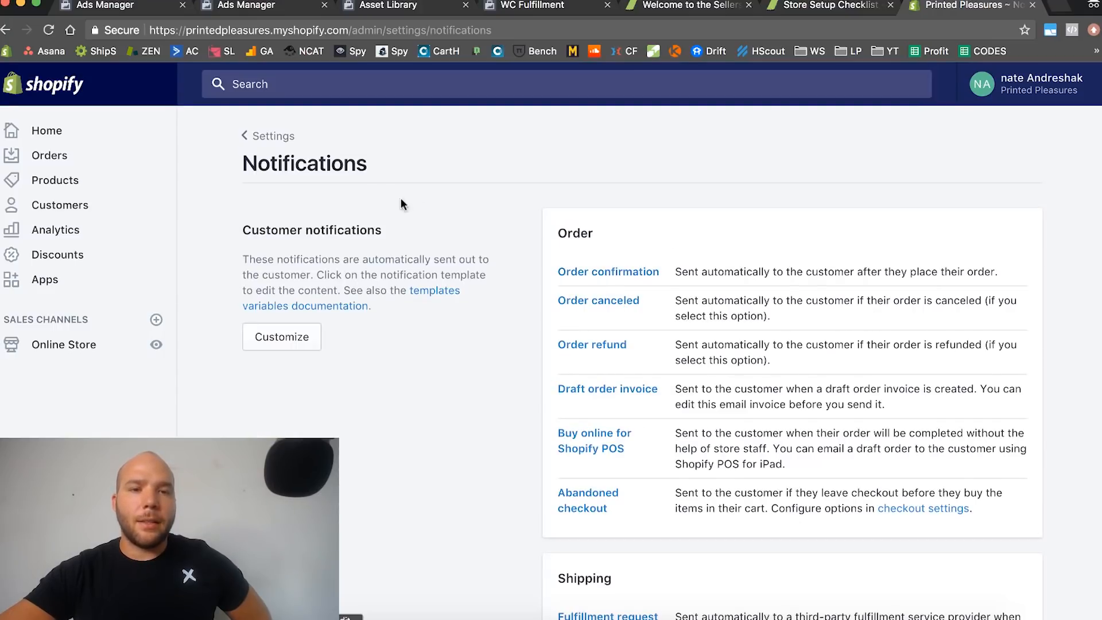
pyautogui.scroll(-3)
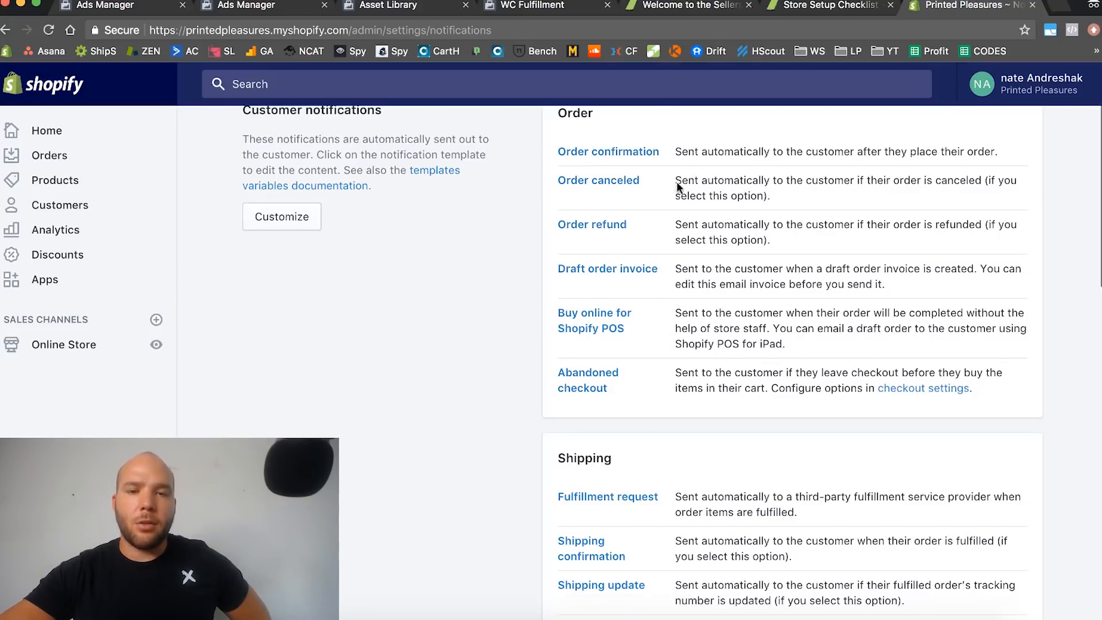
pyautogui.scroll(-3)
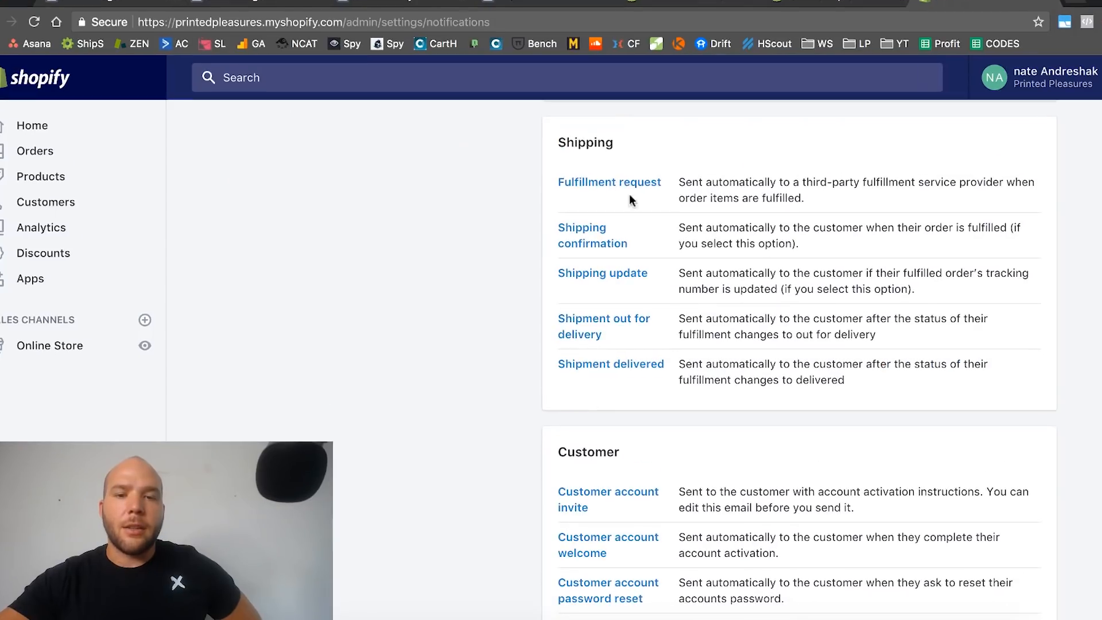
pyautogui.scroll(-3)
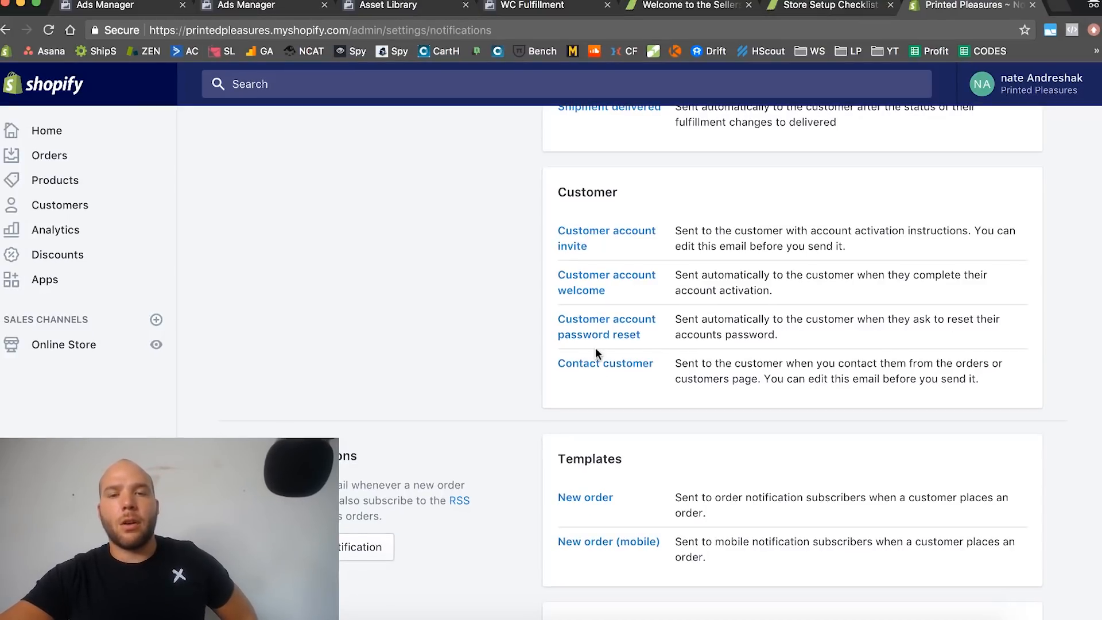
pyautogui.scroll(-3)
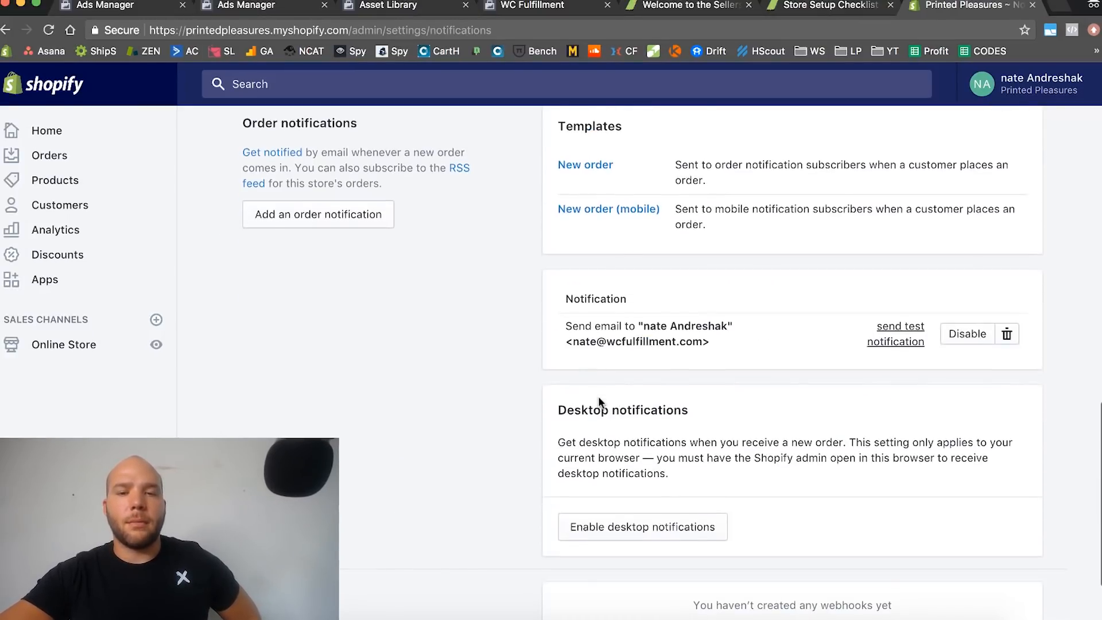
pyautogui.scroll(-3)
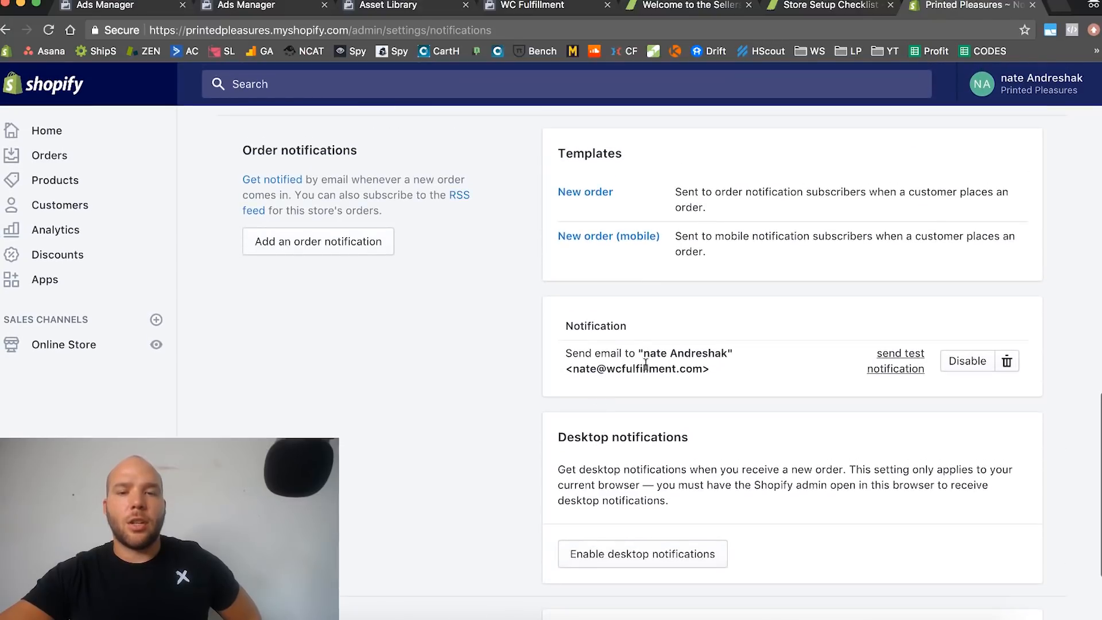
# - Select the order notification recipient address and scroll on to desktop notifications and webhooks
pyautogui.doubleClick(636, 369)
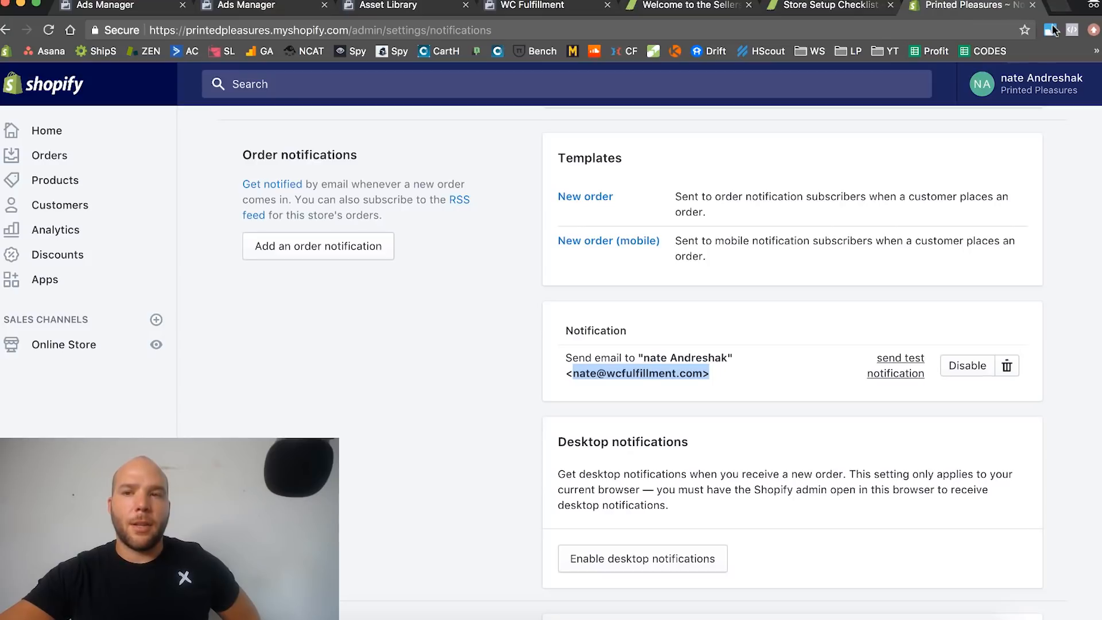
pyautogui.moveTo(624, 559)
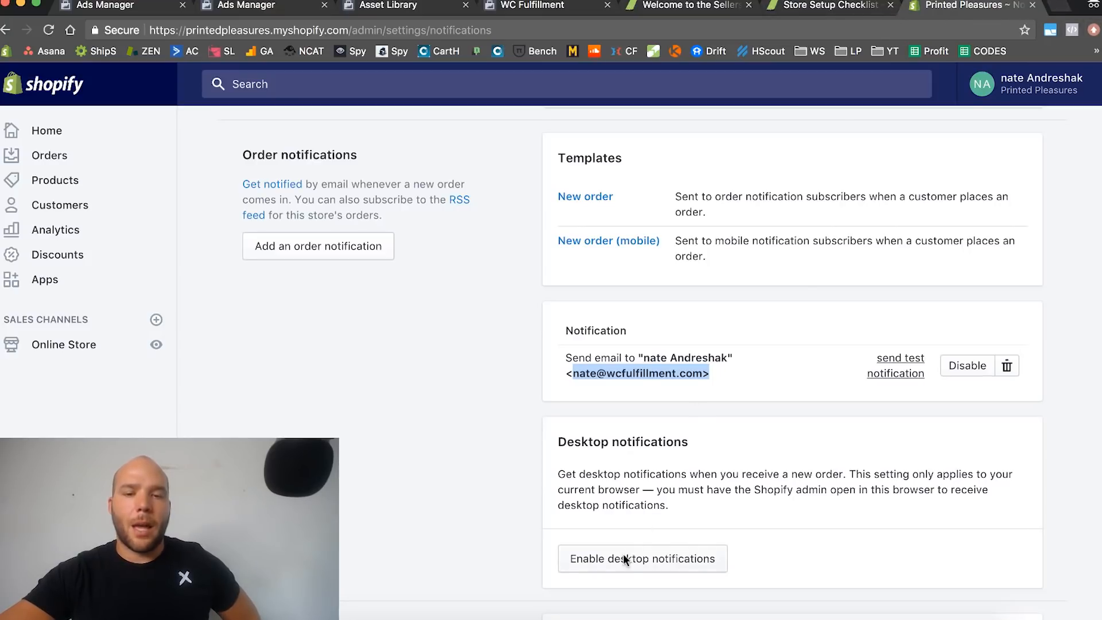
pyautogui.scroll(-3)
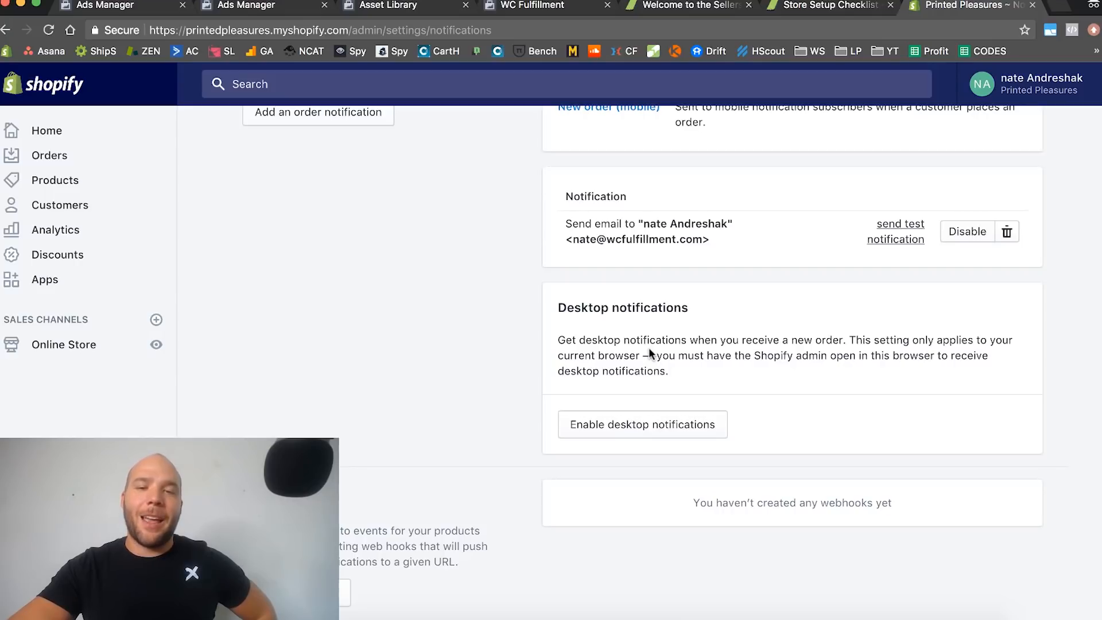
pyautogui.moveTo(652, 360)
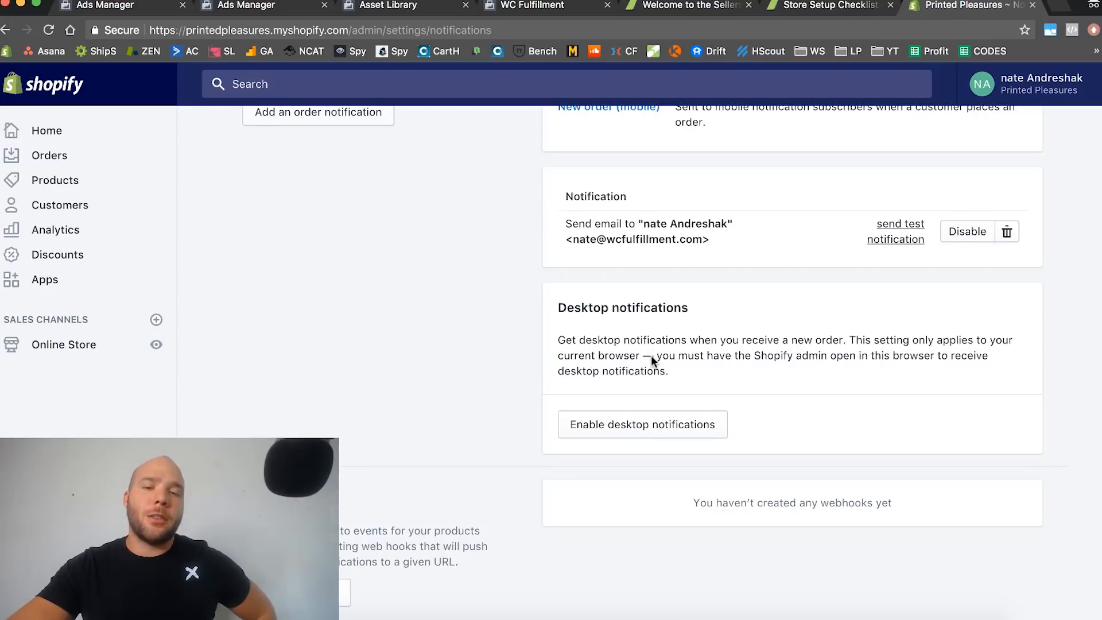
pyautogui.moveTo(657, 360)
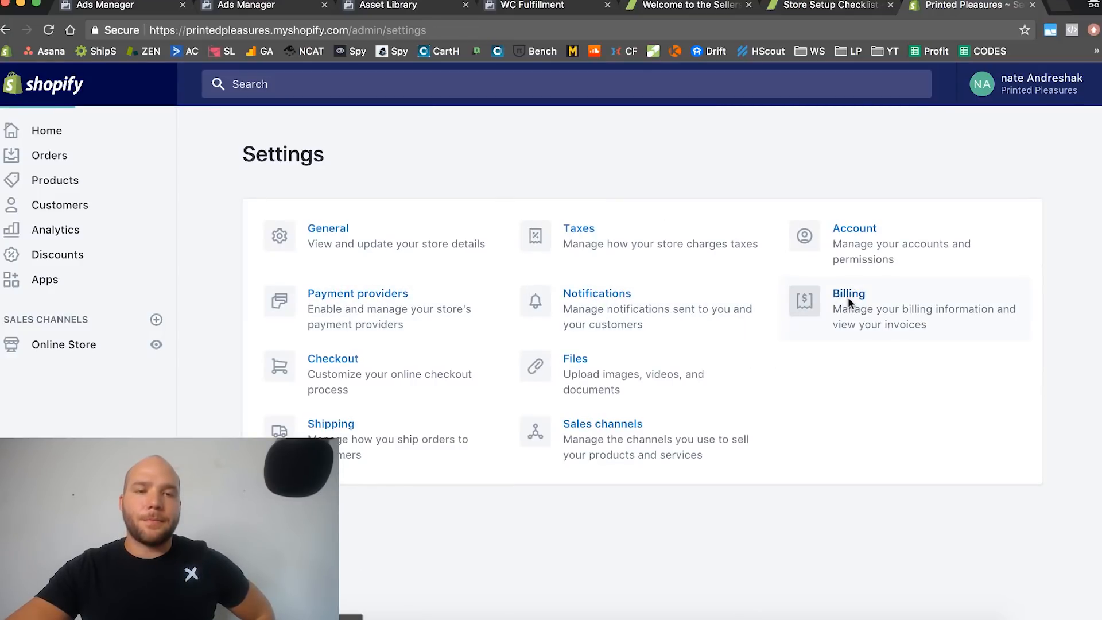
pyautogui.click(848, 292)
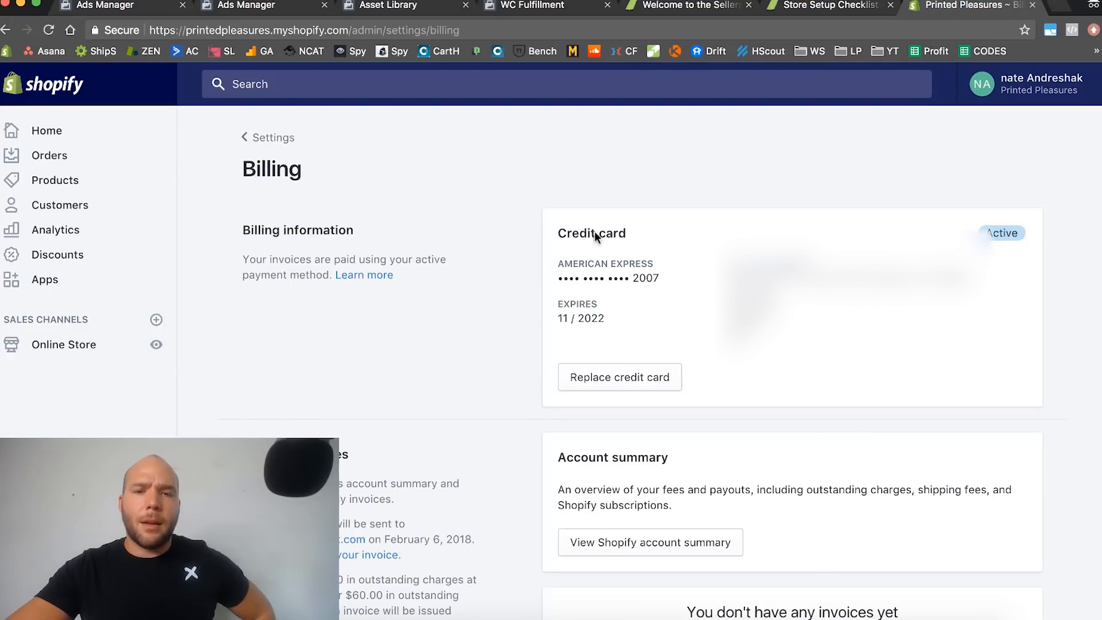
pyautogui.moveTo(503, 226)
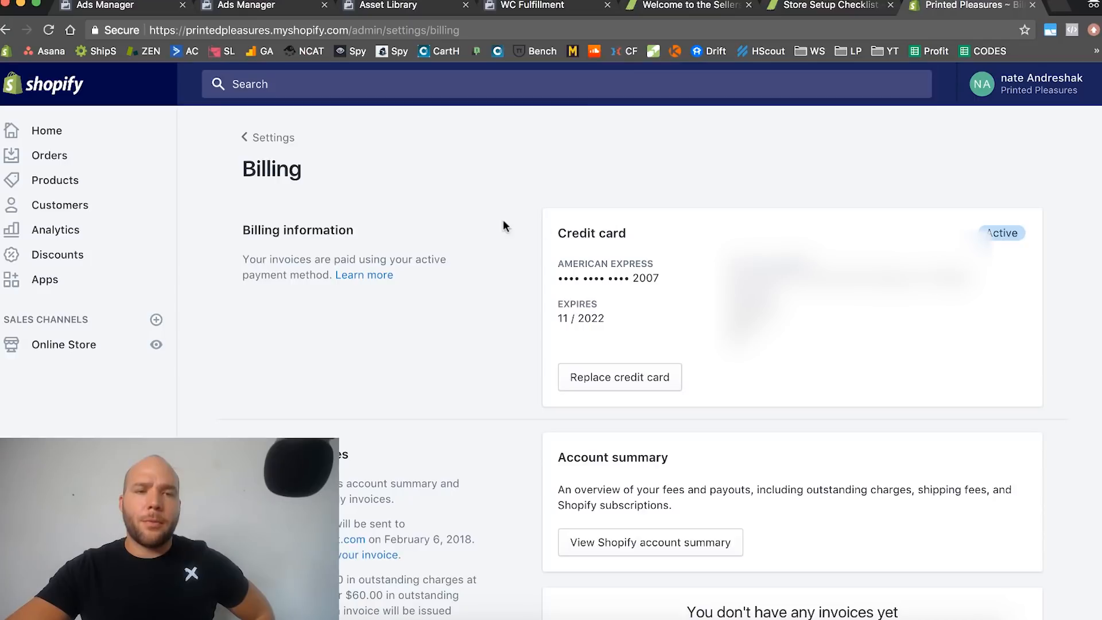
pyautogui.moveTo(576, 277)
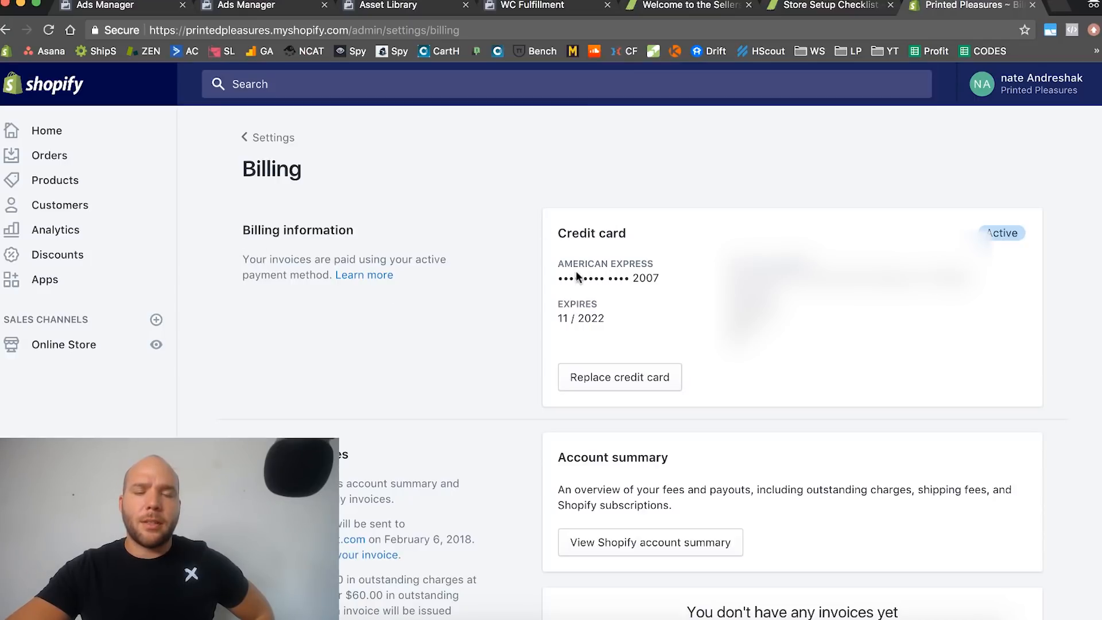
pyautogui.scroll(-3)
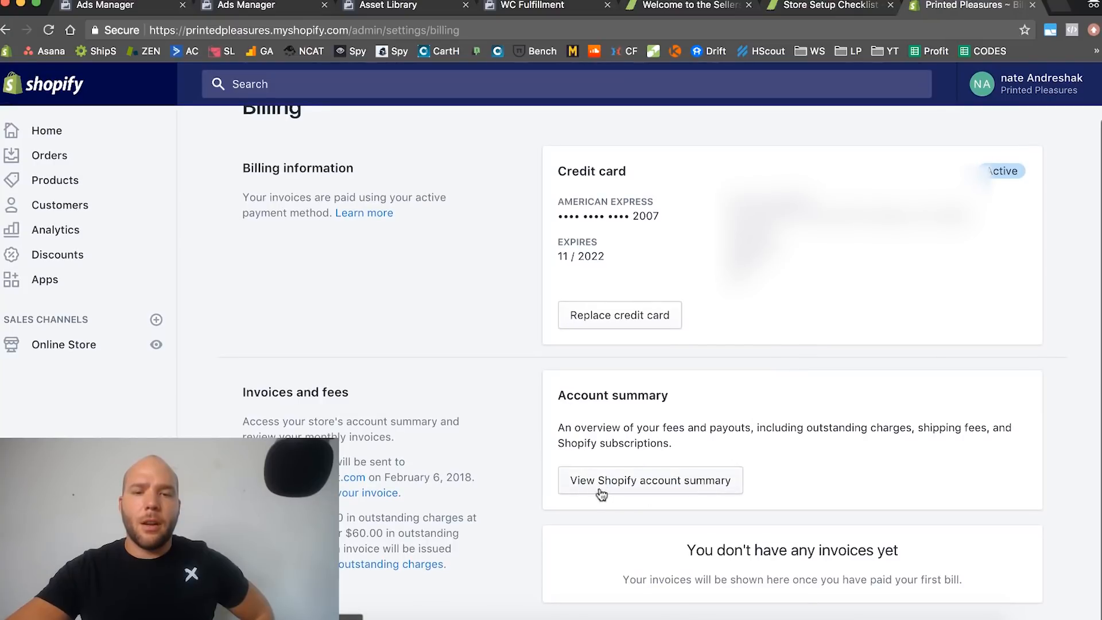
pyautogui.moveTo(638, 492)
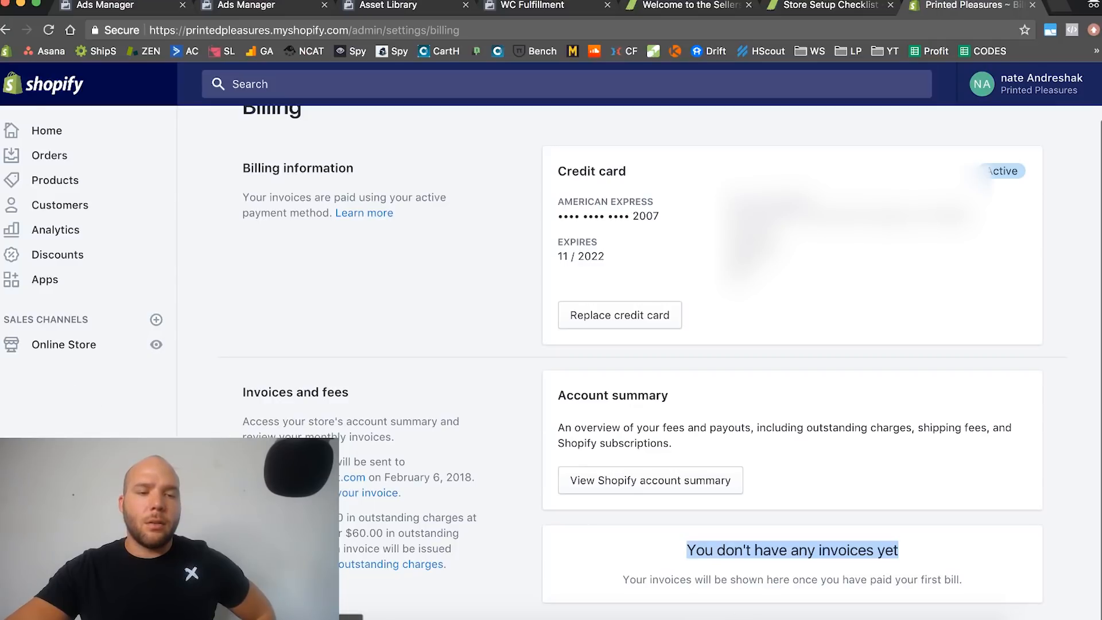
pyautogui.click(7, 30)
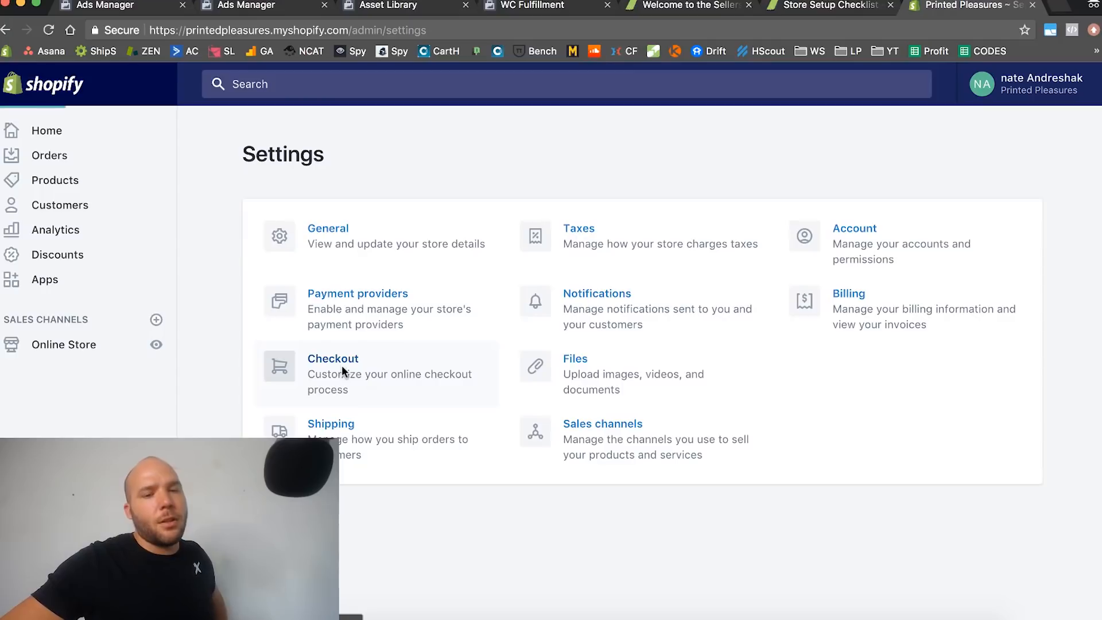
# - In Checkout settings, make accounts optional and allow a phone or email for shipping updates
pyautogui.click(333, 358)
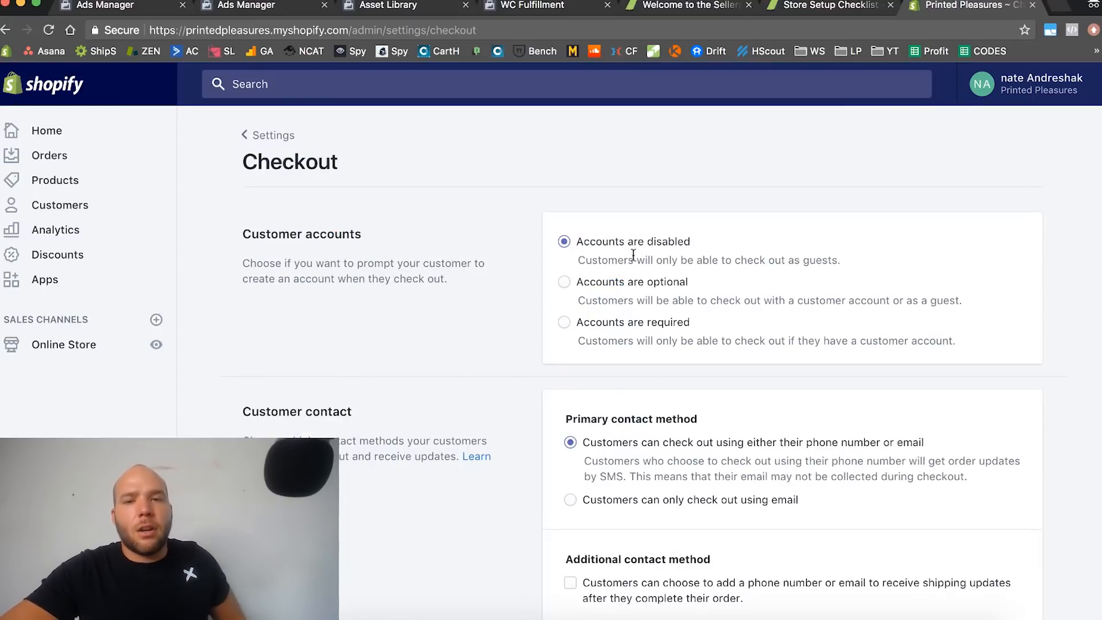
pyautogui.click(564, 281)
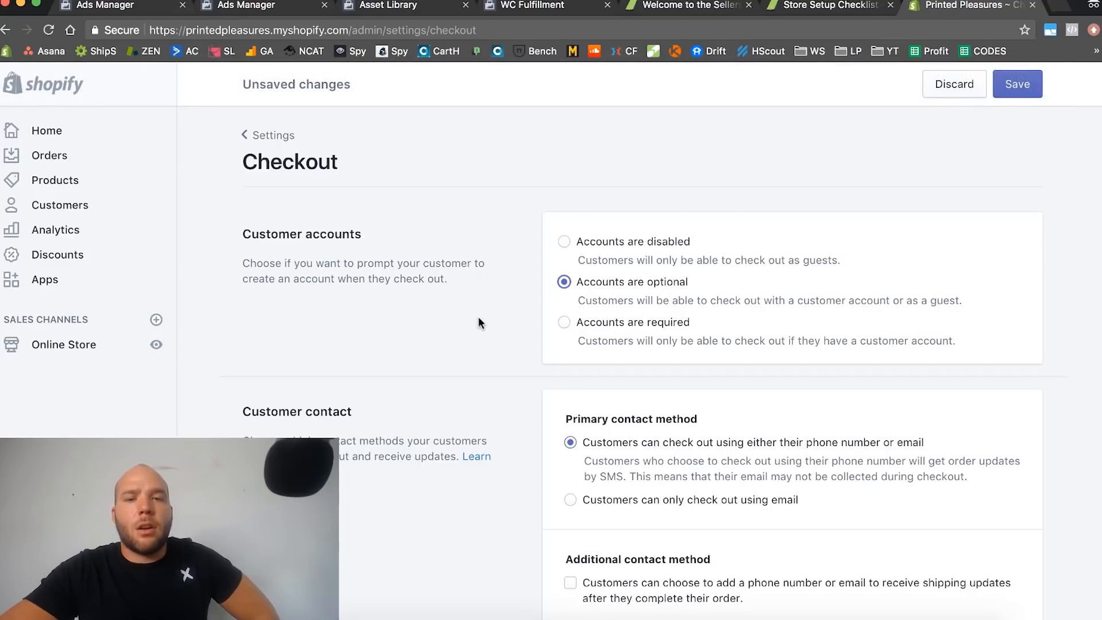
pyautogui.scroll(-3)
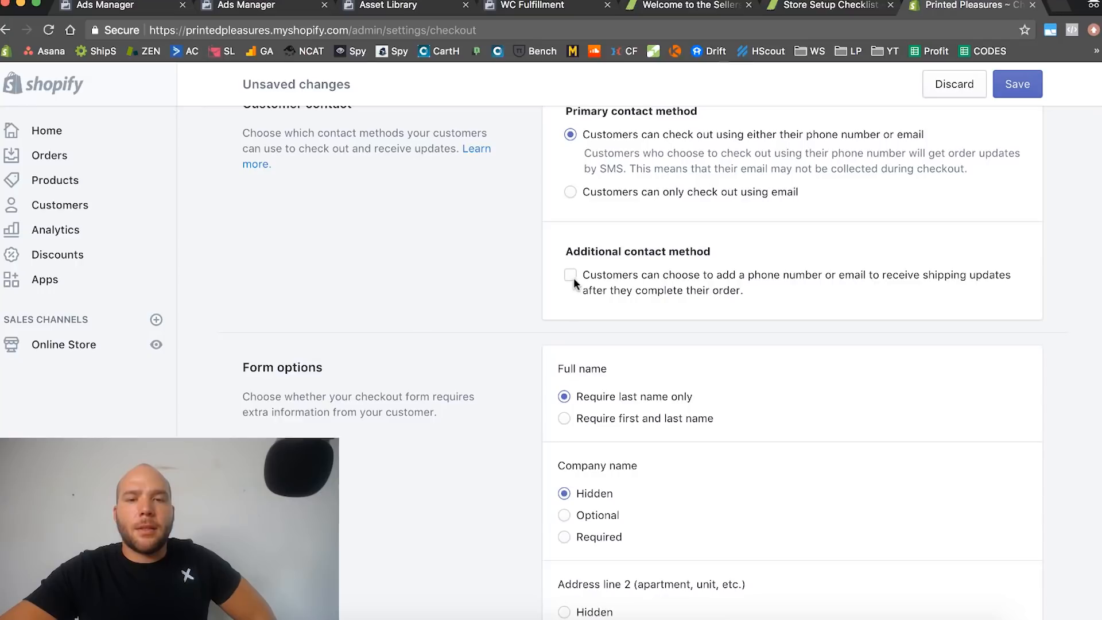
pyautogui.click(570, 275)
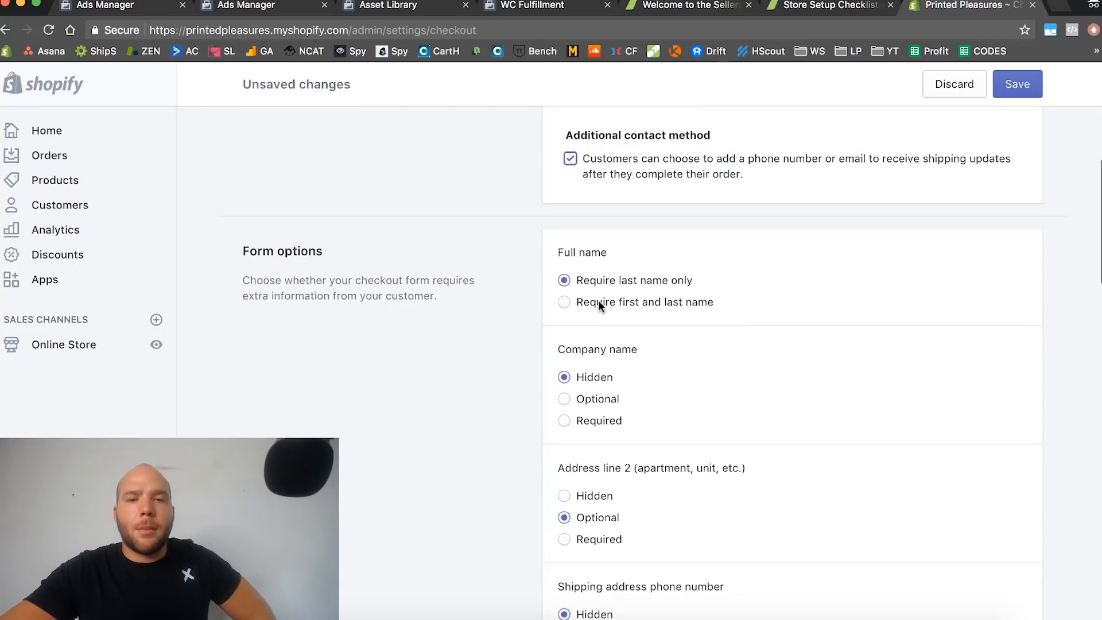
# - Try the shipping address phone number as Optional, then leave it Hidden
pyautogui.scroll(-3)
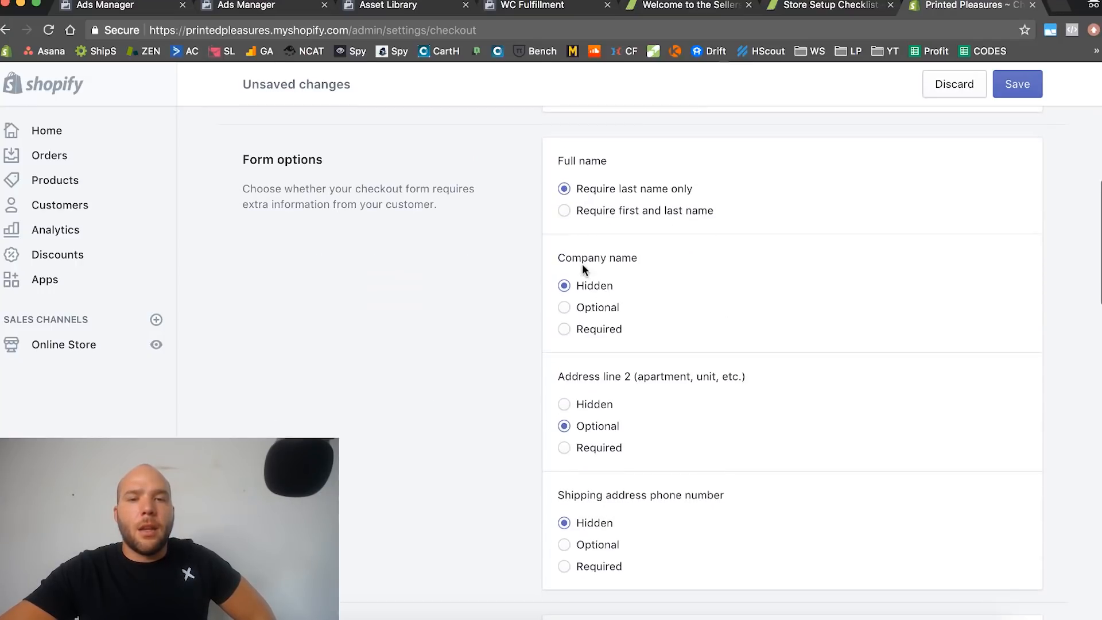
pyautogui.scroll(-3)
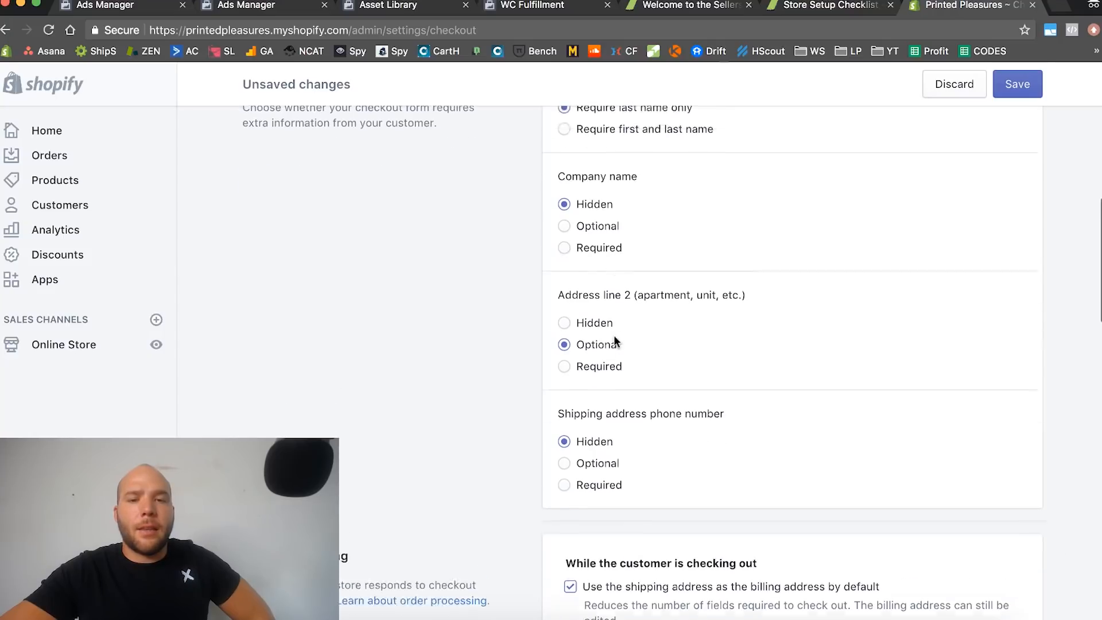
pyautogui.scroll(-3)
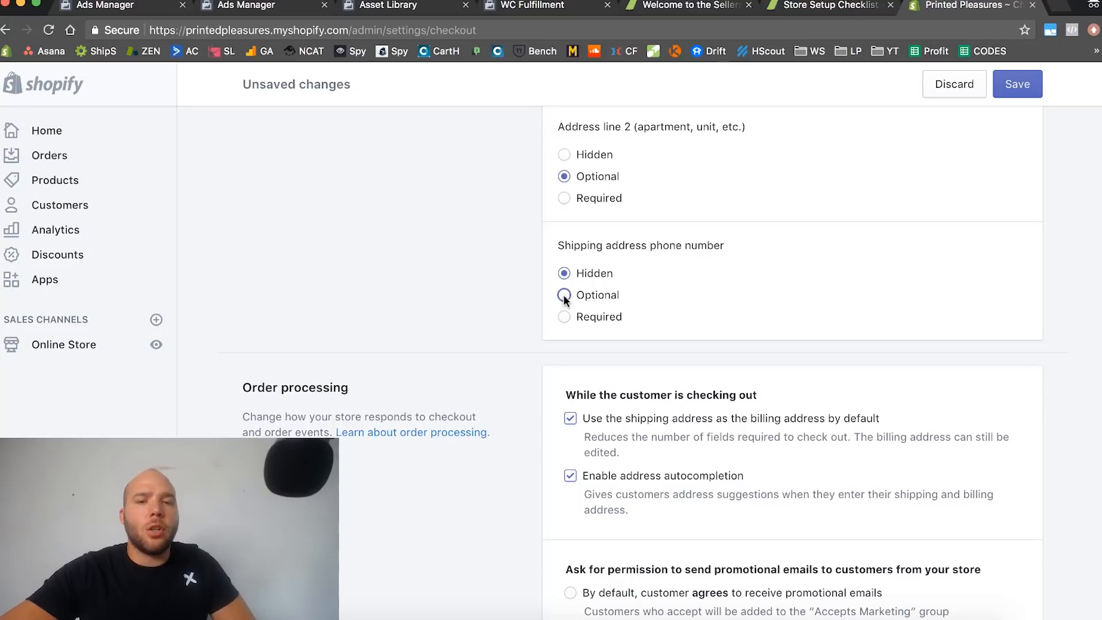
pyautogui.click(563, 294)
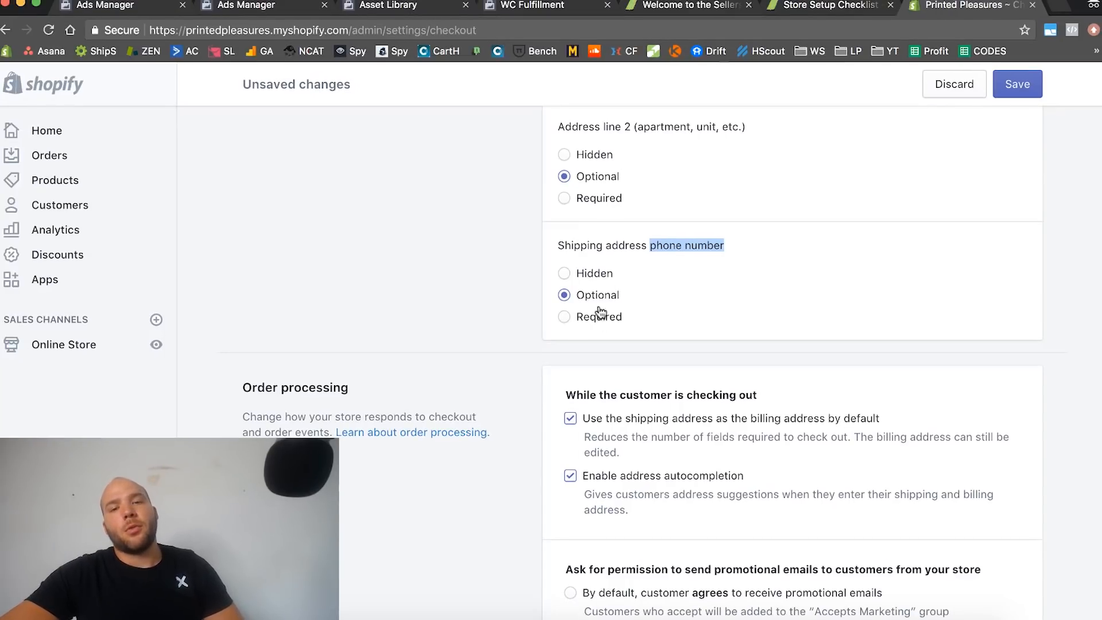
pyautogui.click(564, 273)
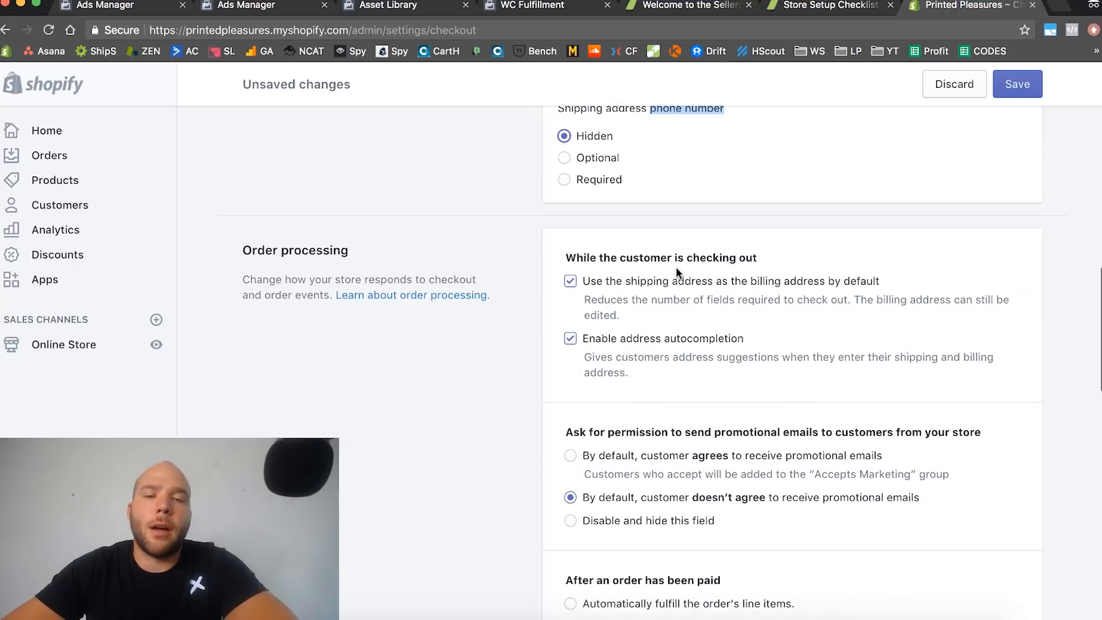
# - Have customers agree to promotional emails by default at checkout
pyautogui.scroll(-3)
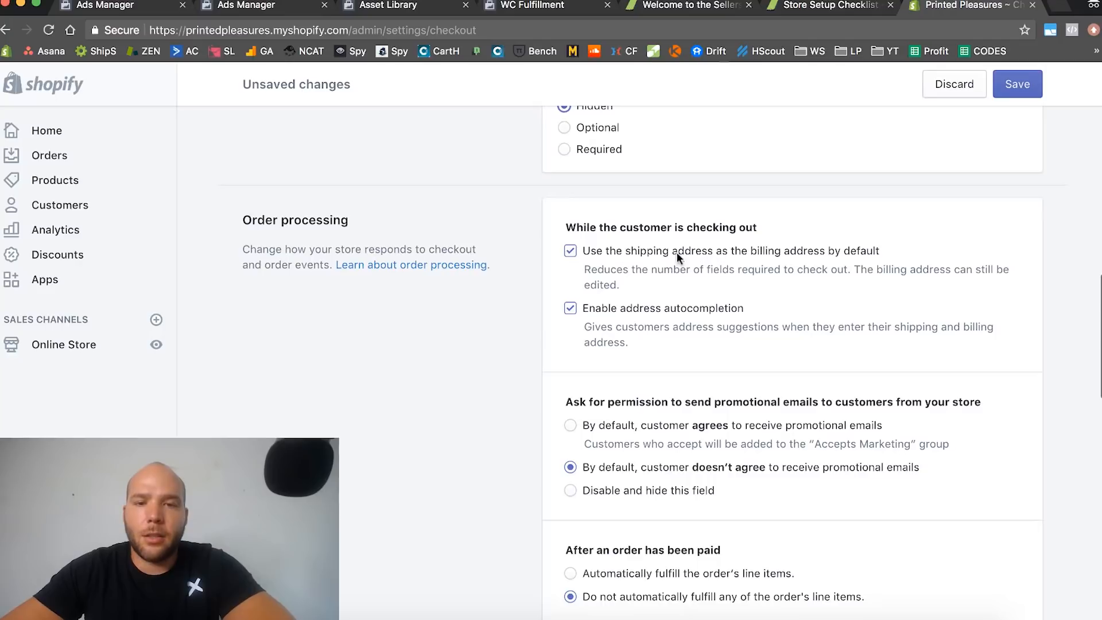
pyautogui.moveTo(738, 311)
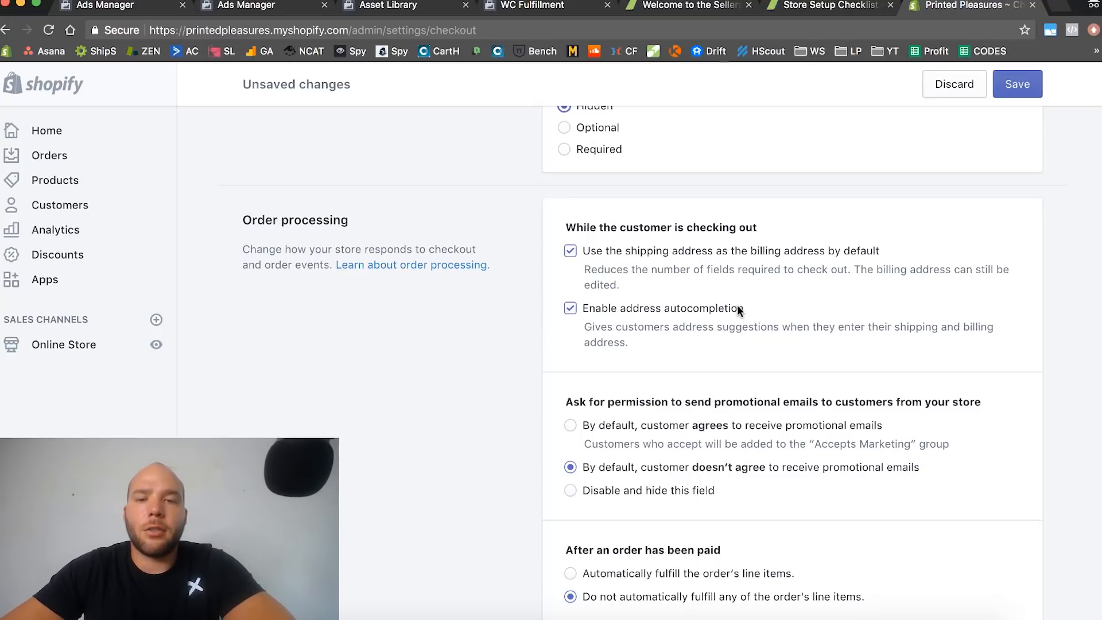
pyautogui.moveTo(682, 321)
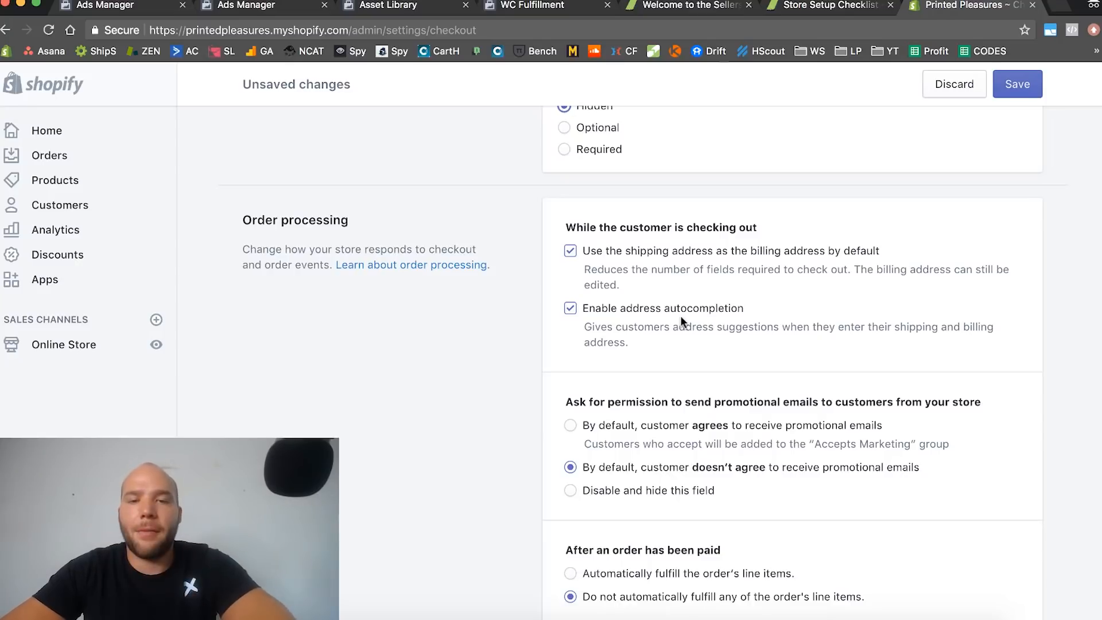
pyautogui.scroll(-3)
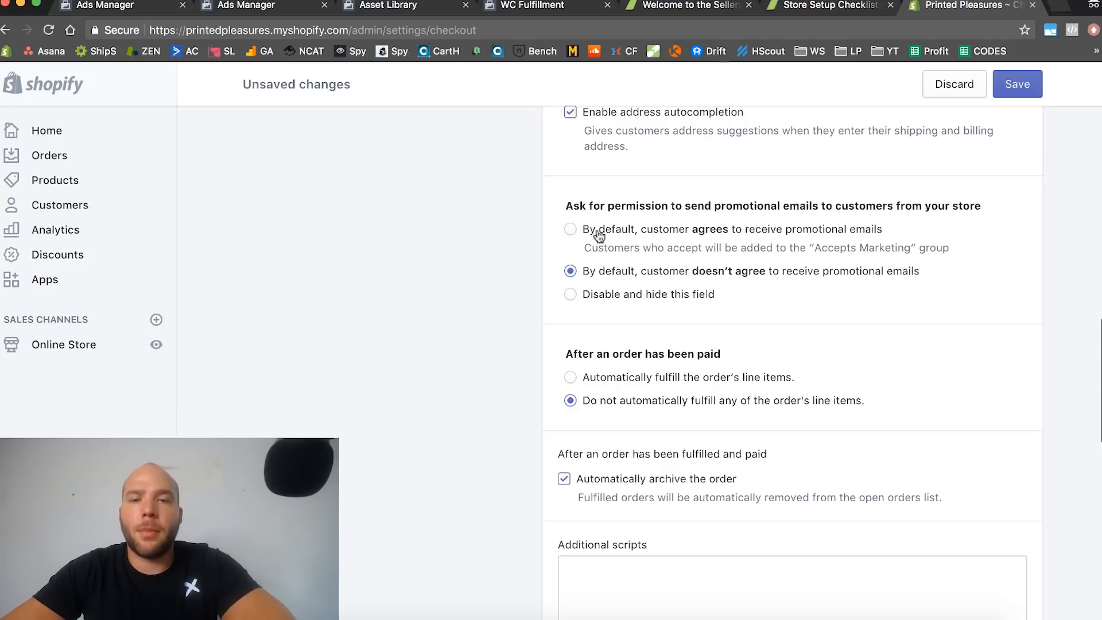
pyautogui.click(570, 229)
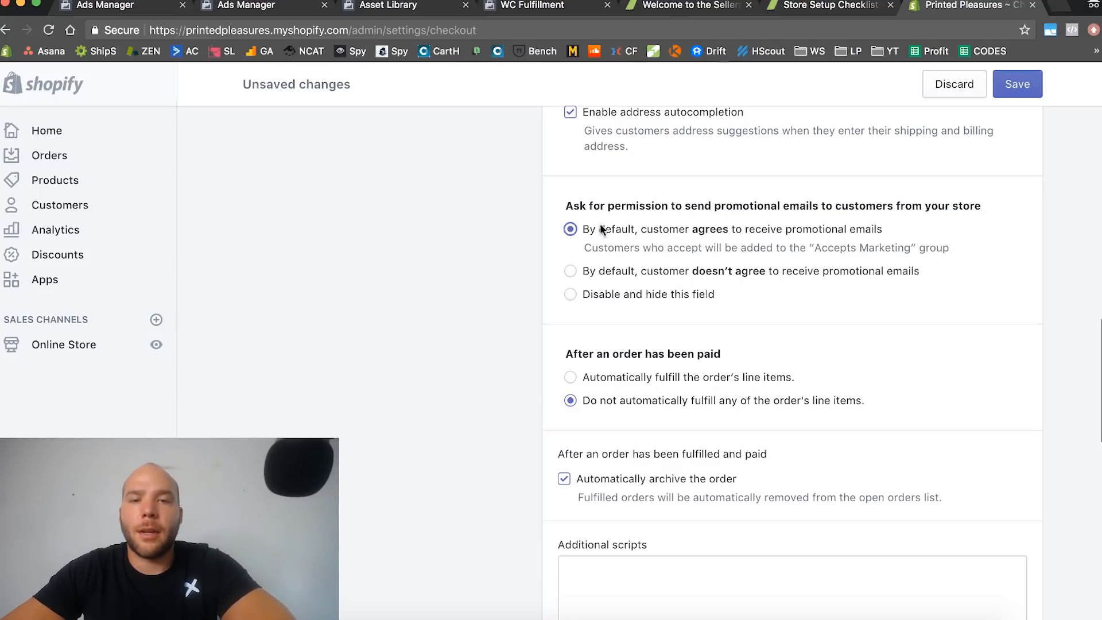
pyautogui.scroll(-3)
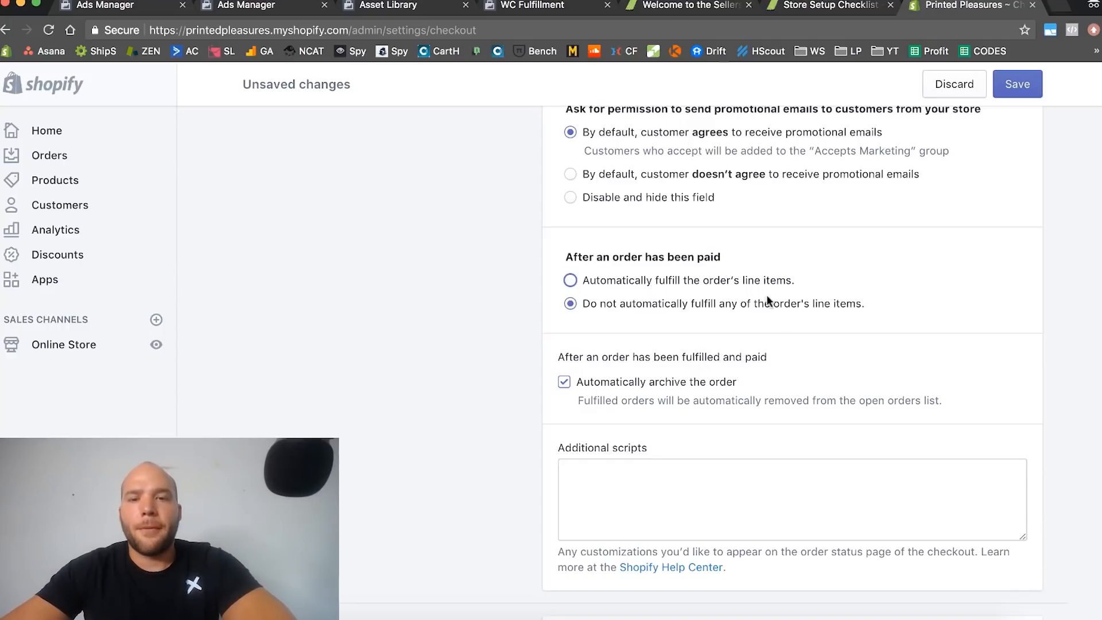
# - Try automatic fulfilment, then keep paid orders on 'Do not automatically fulfill'
pyautogui.click(571, 280)
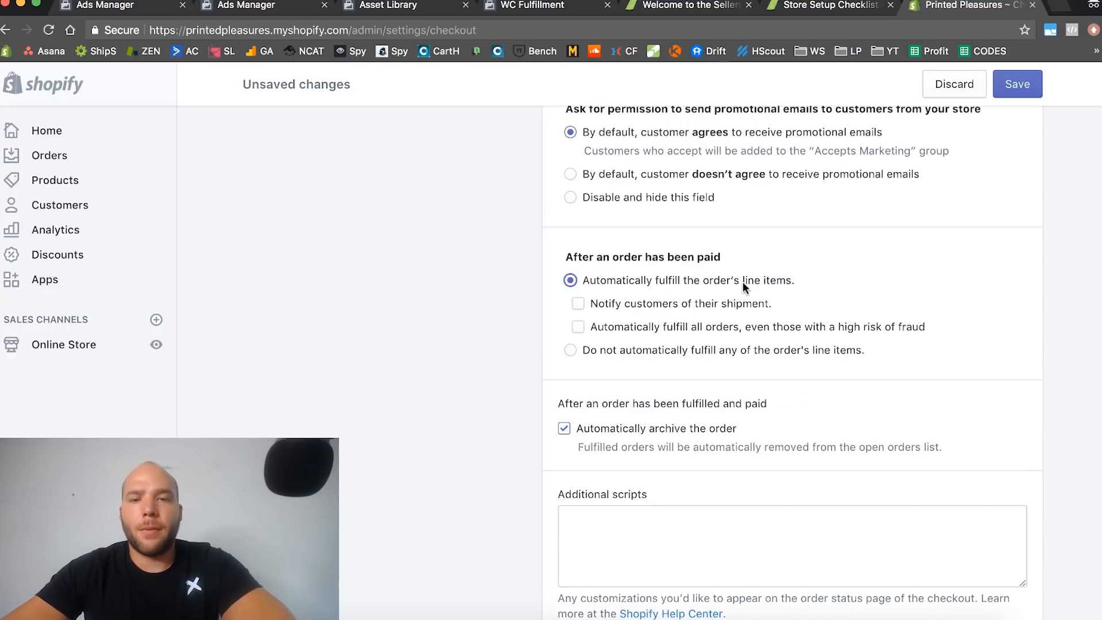
pyautogui.click(569, 350)
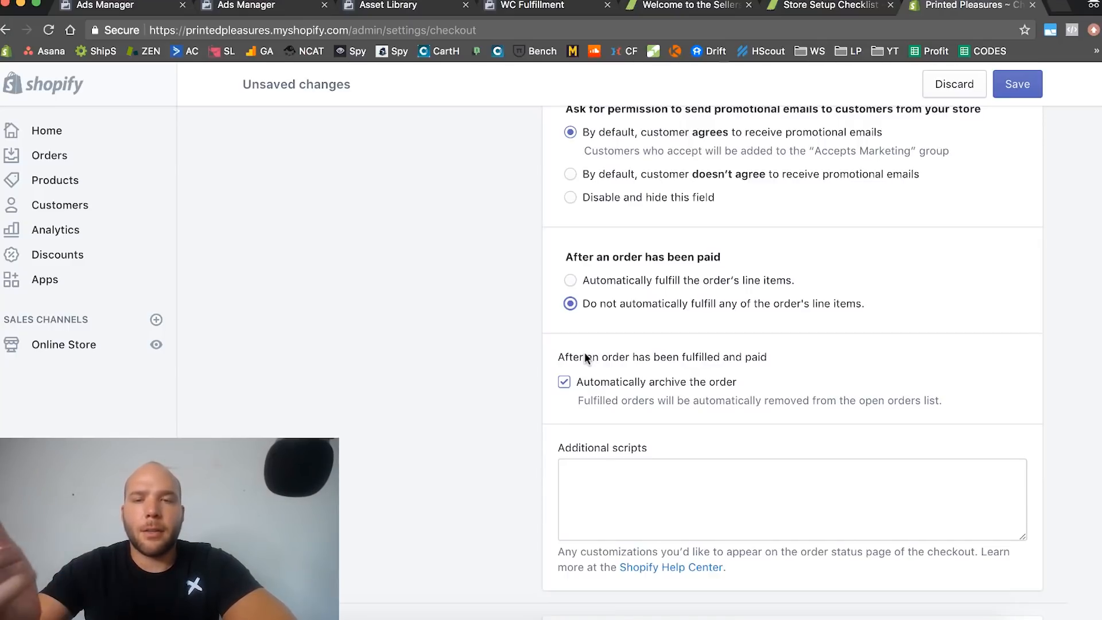
pyautogui.moveTo(696, 308)
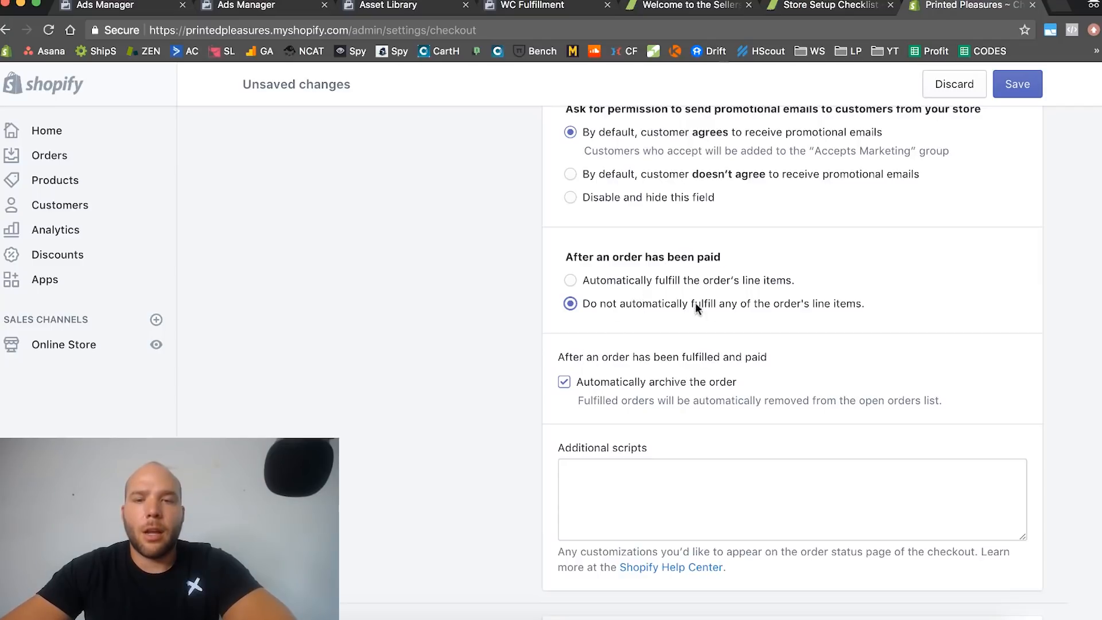
pyautogui.scroll(-3)
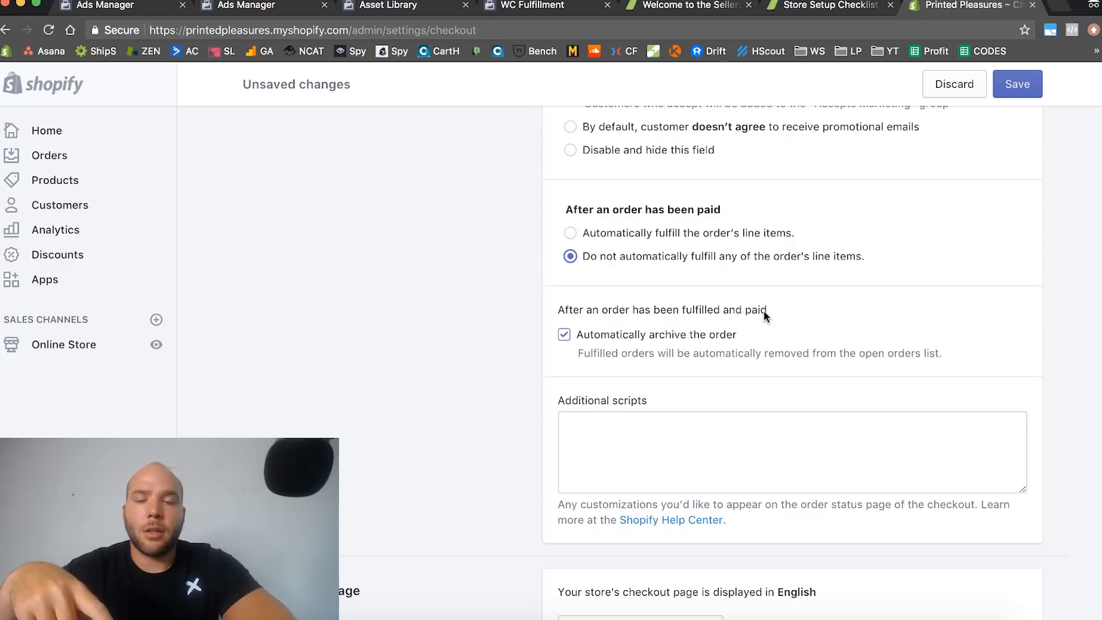
pyautogui.moveTo(725, 287)
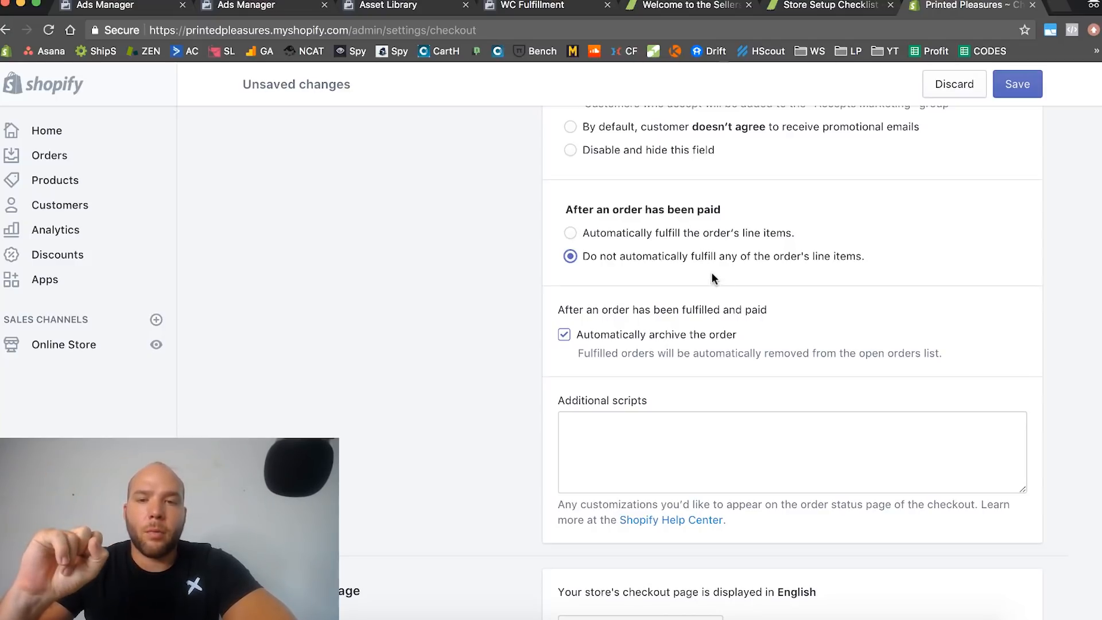
pyautogui.moveTo(688, 241)
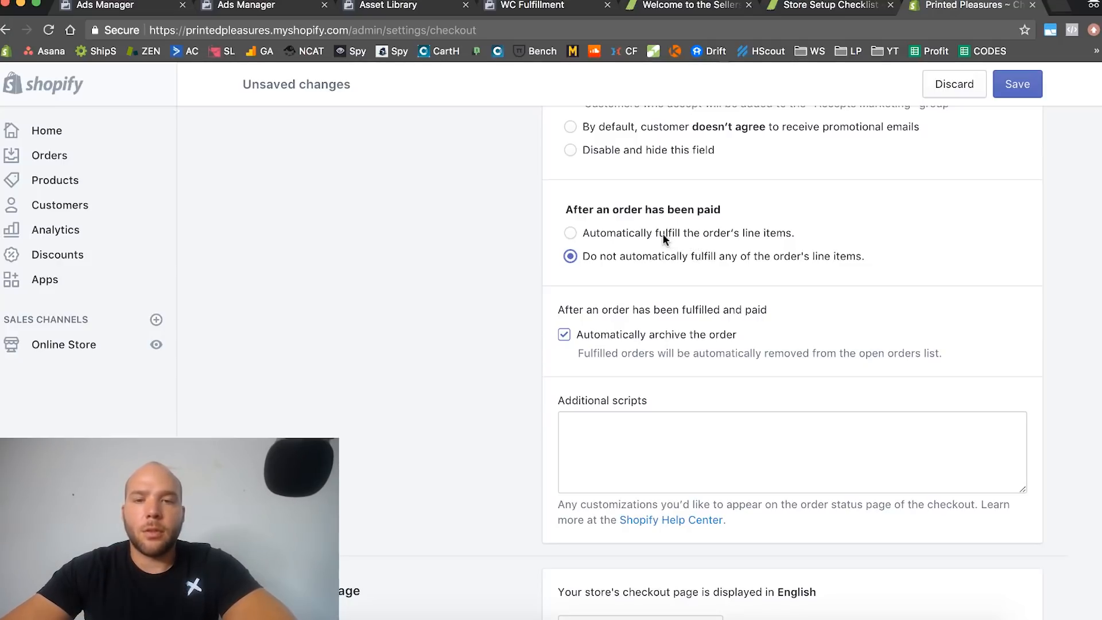
pyautogui.scroll(-3)
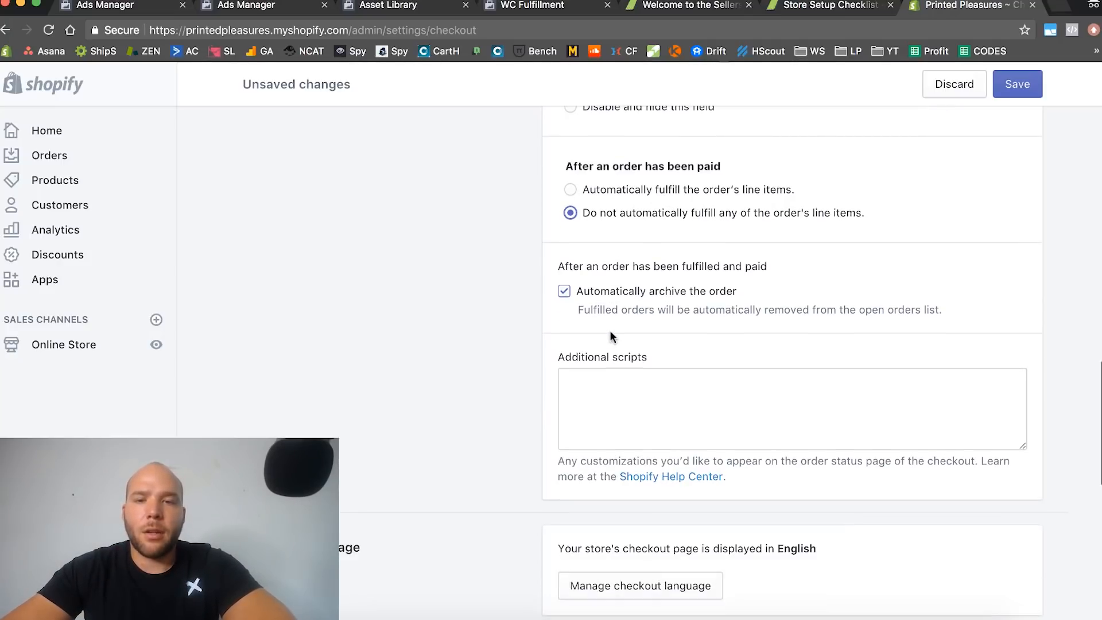
pyautogui.scroll(-3)
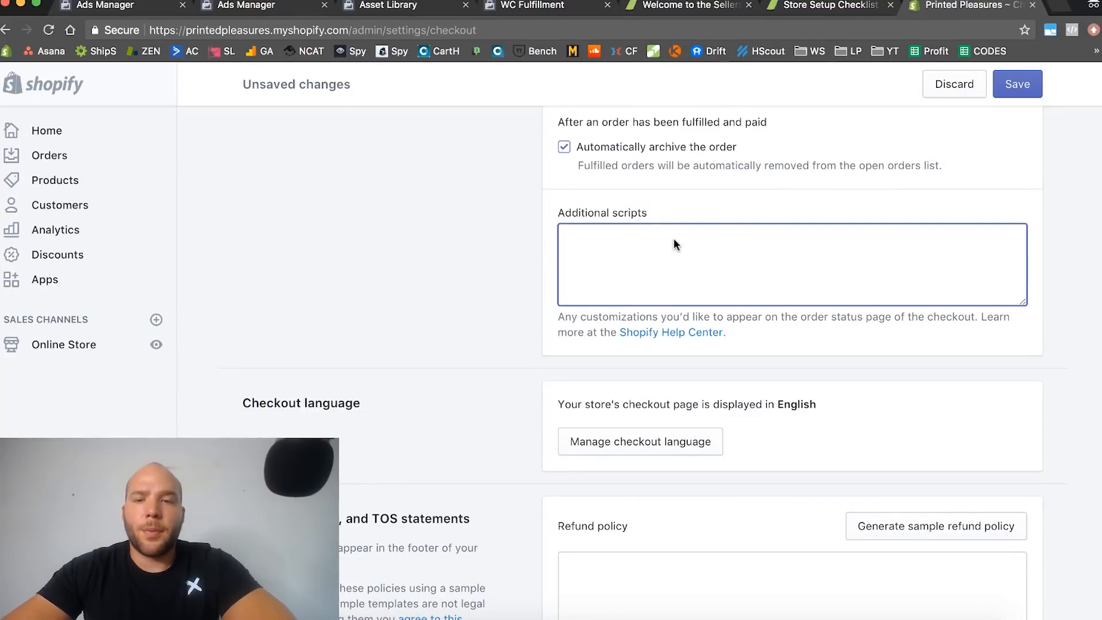
pyautogui.moveTo(482, 284)
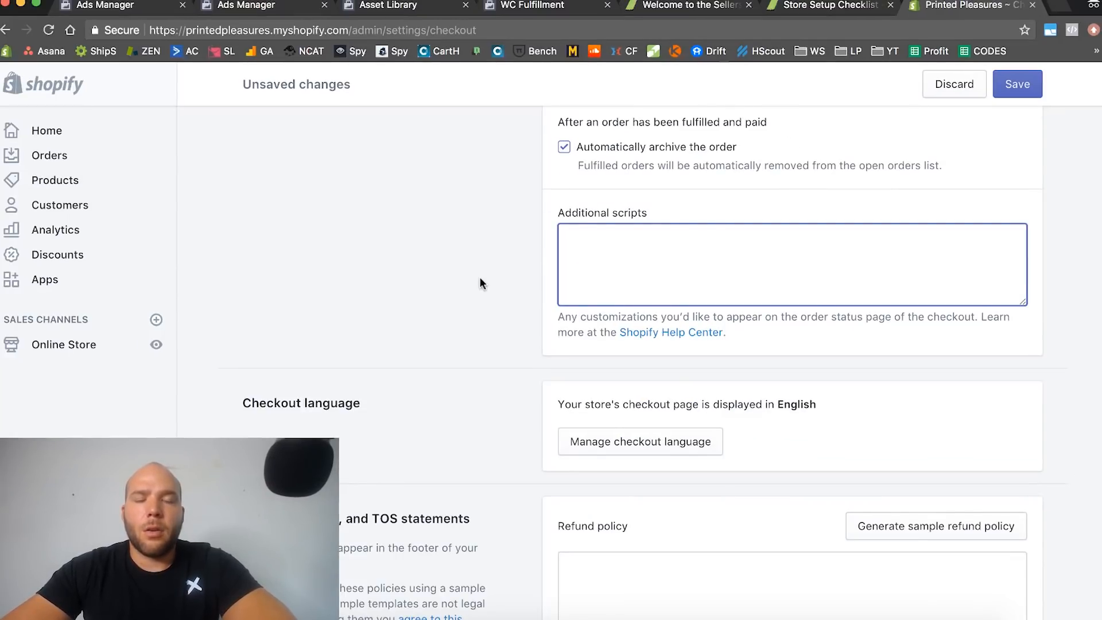
pyautogui.scroll(-3)
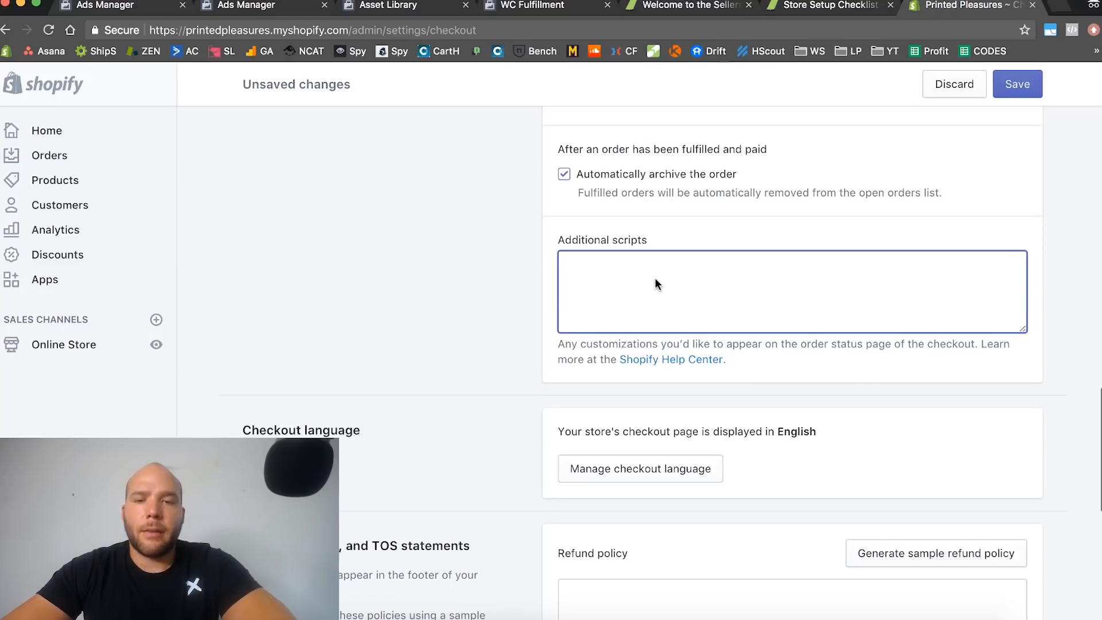
pyautogui.moveTo(593, 285)
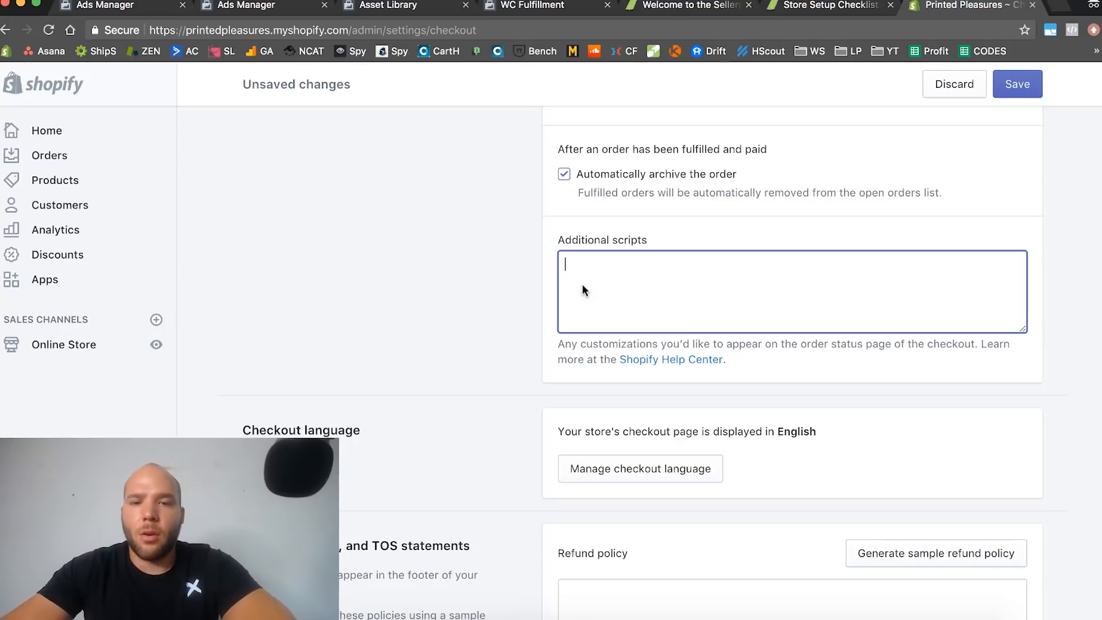
pyautogui.scroll(-3)
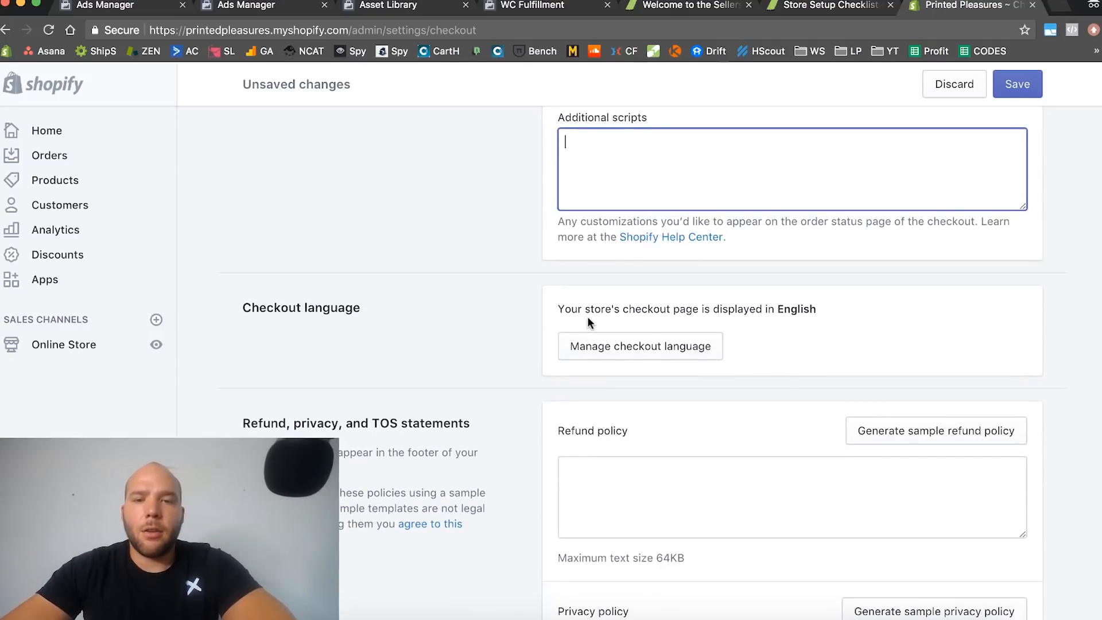
pyautogui.moveTo(812, 314)
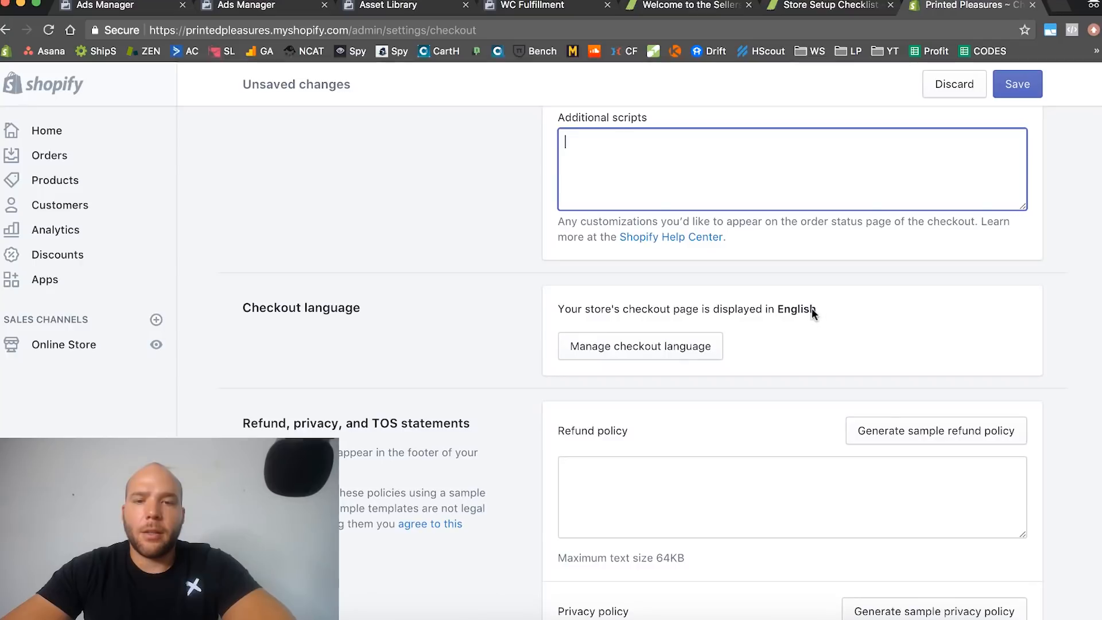
pyautogui.scroll(-3)
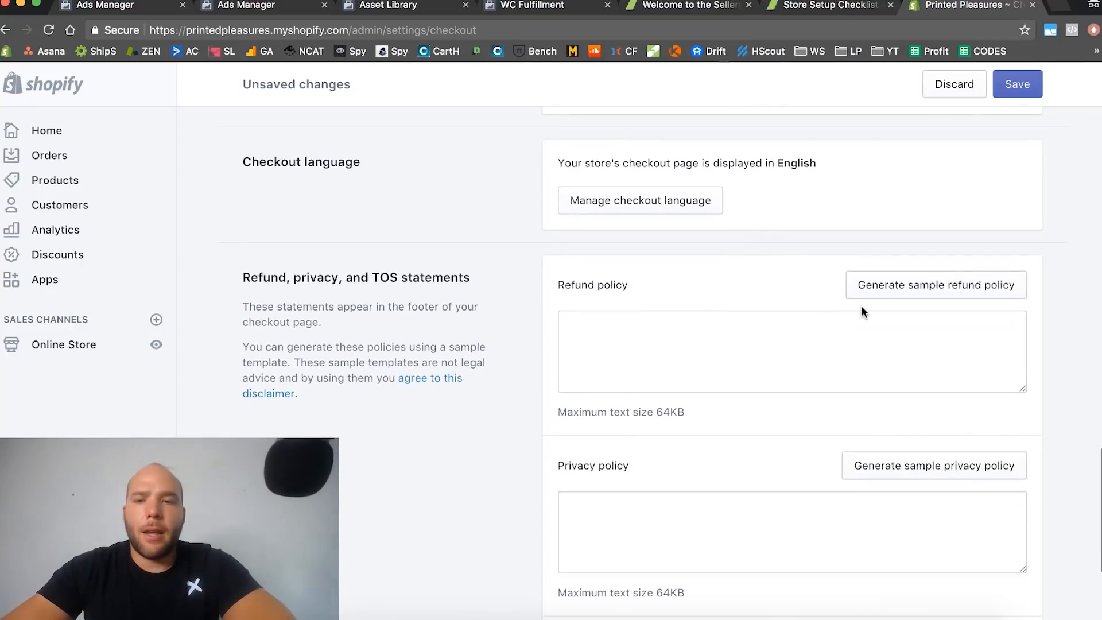
# - Generate sample refund policy and terms of service statements and save the checkout settings
pyautogui.click(935, 284)
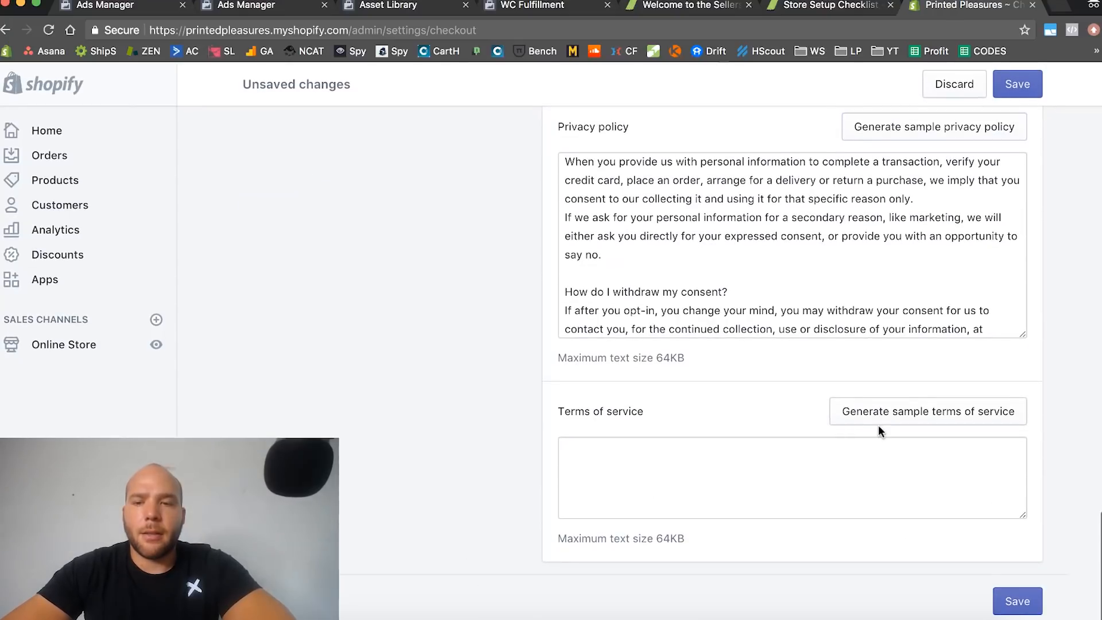
pyautogui.click(928, 411)
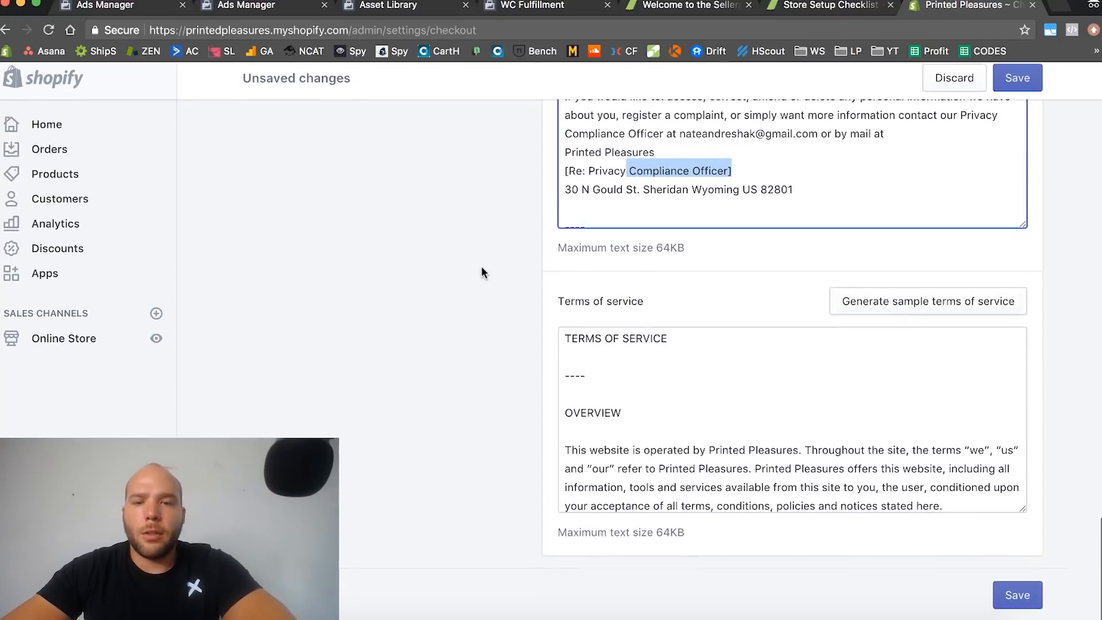
pyautogui.click(1016, 77)
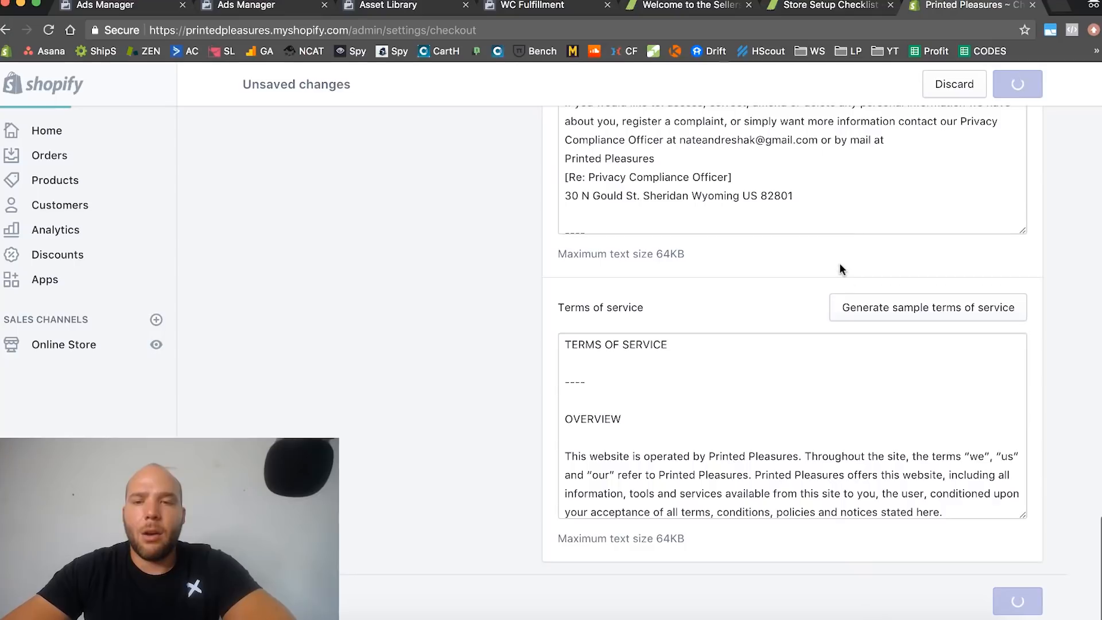
pyautogui.moveTo(706, 396)
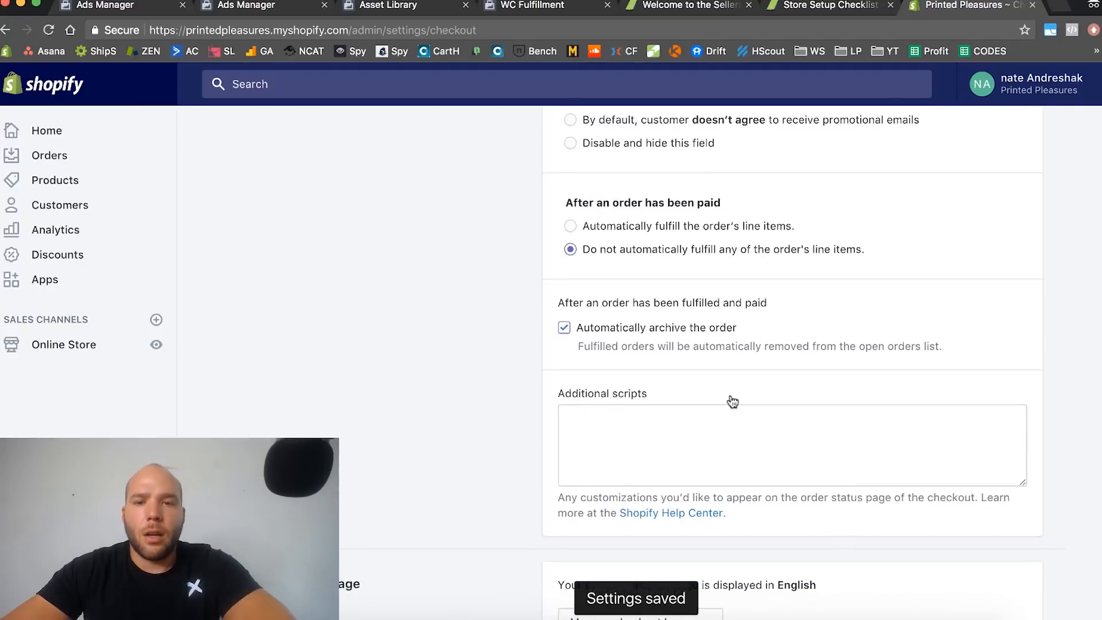
pyautogui.scroll(-3)
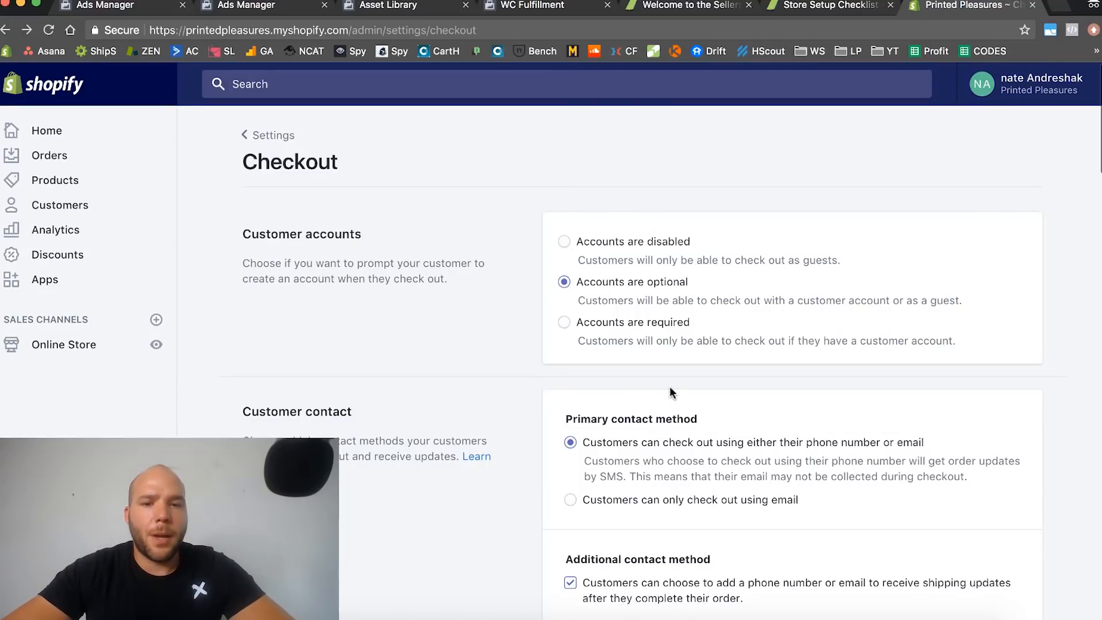
pyautogui.scroll(-3)
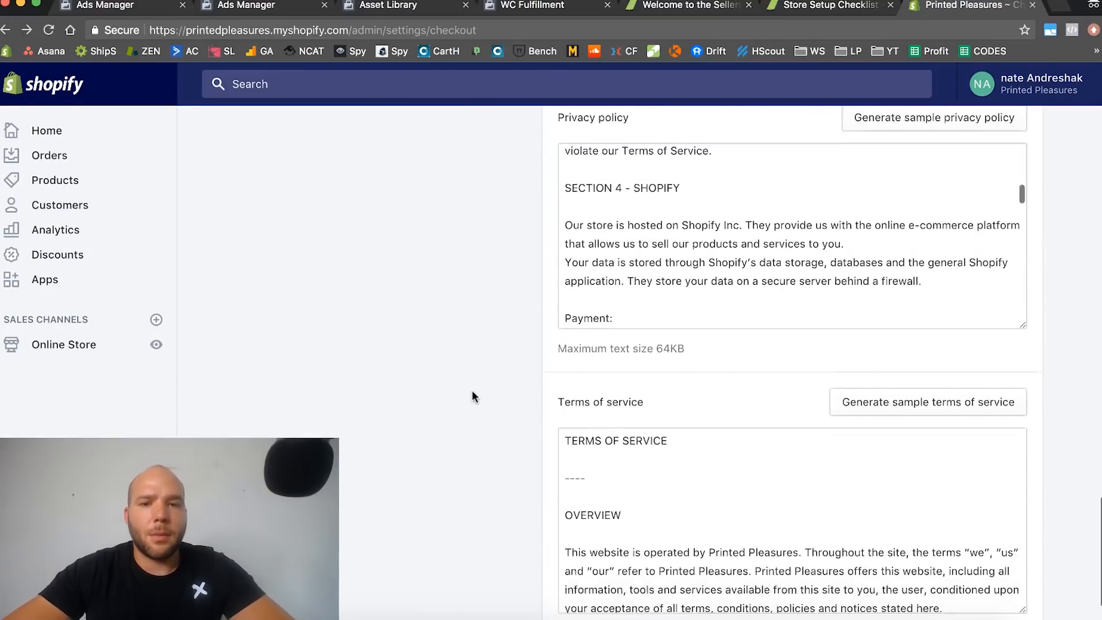
# - In Online Store > Pages, add a new page titled Refund Policy
pyautogui.rightClick(64, 344)
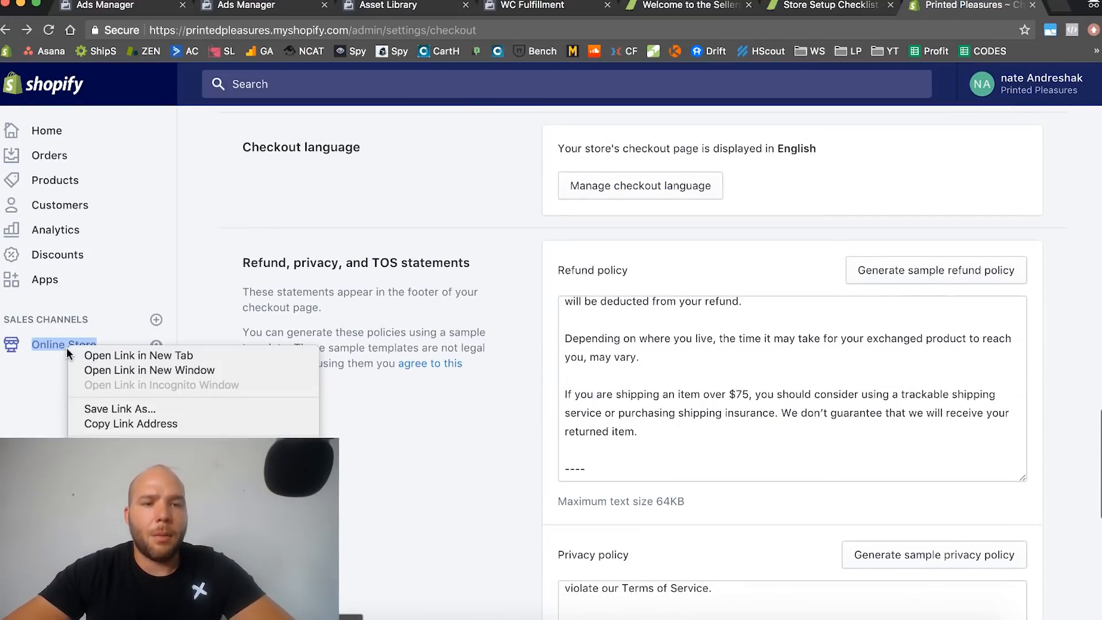
pyautogui.click(139, 356)
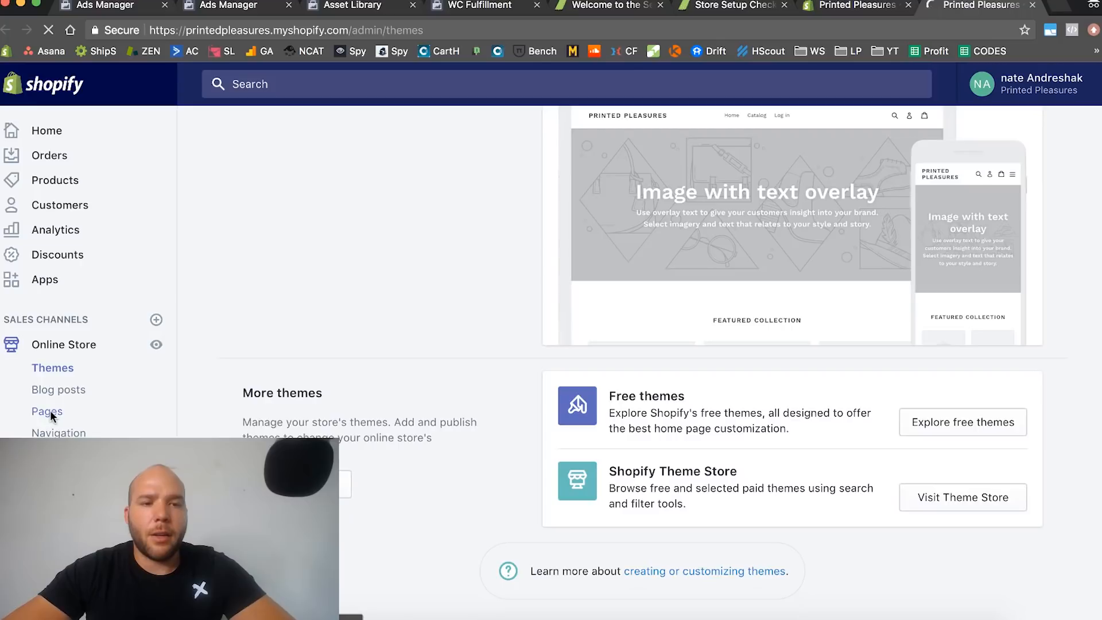
pyautogui.click(47, 411)
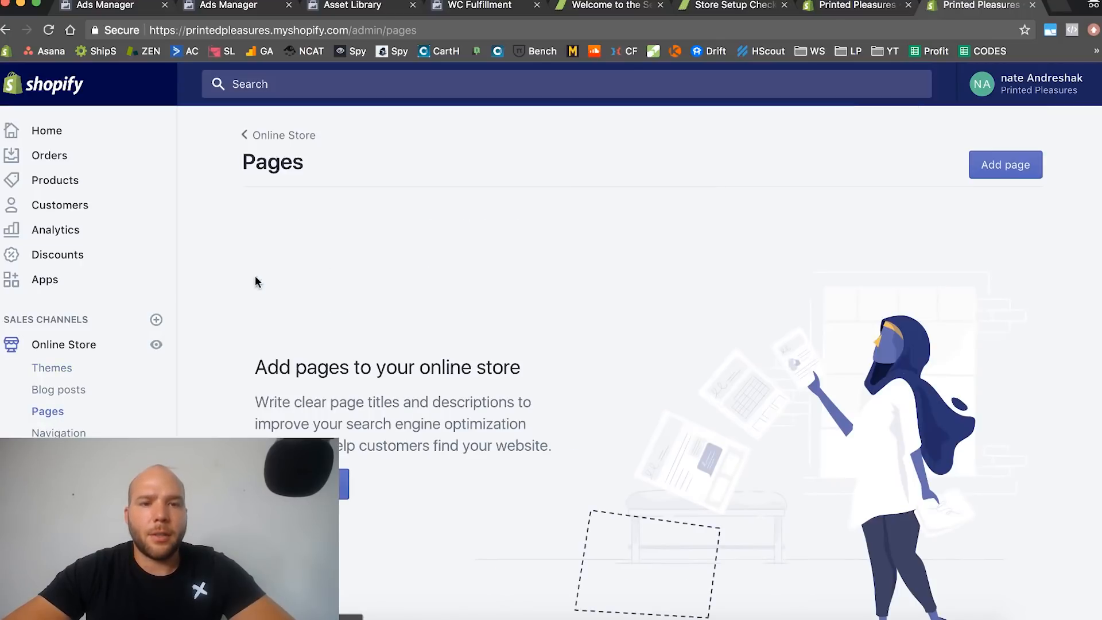
pyautogui.click(1004, 164)
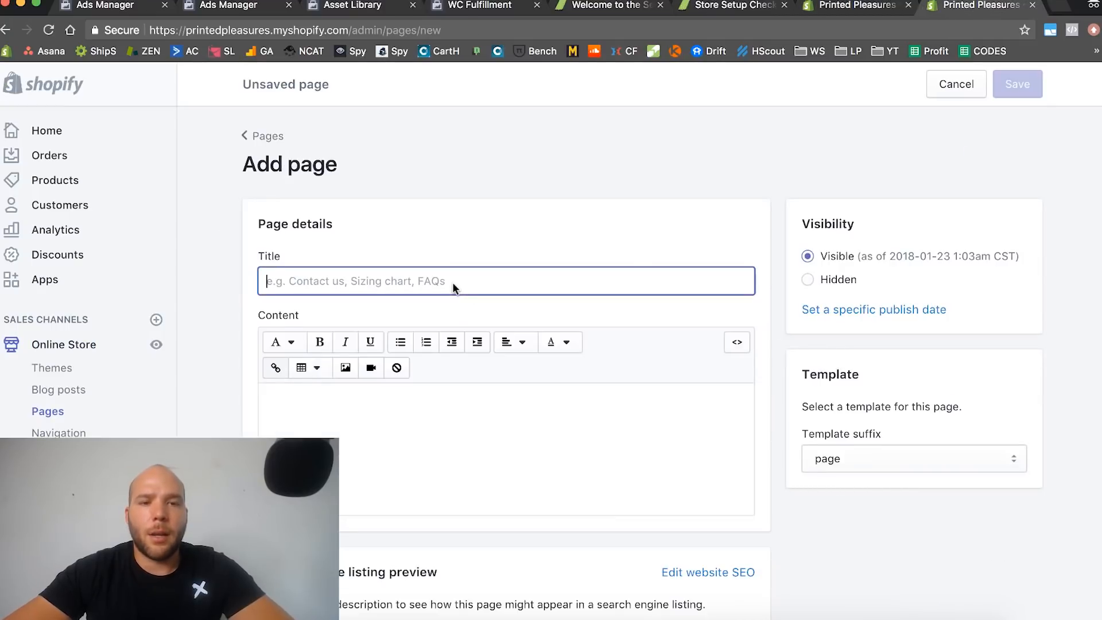
pyautogui.write('Refund Policy')
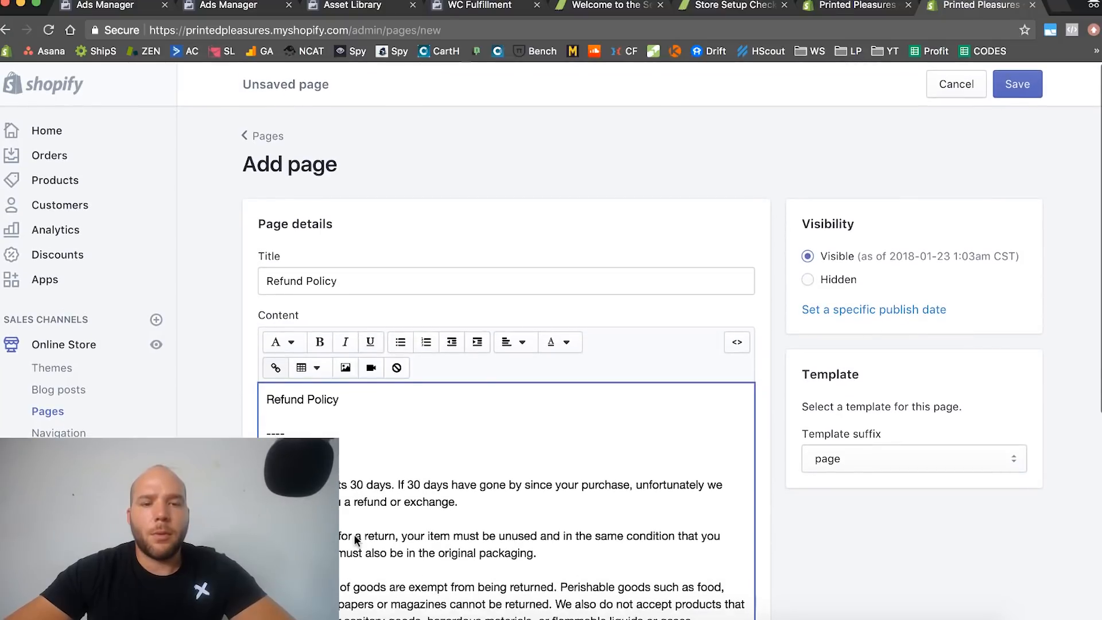
pyautogui.scroll(-3)
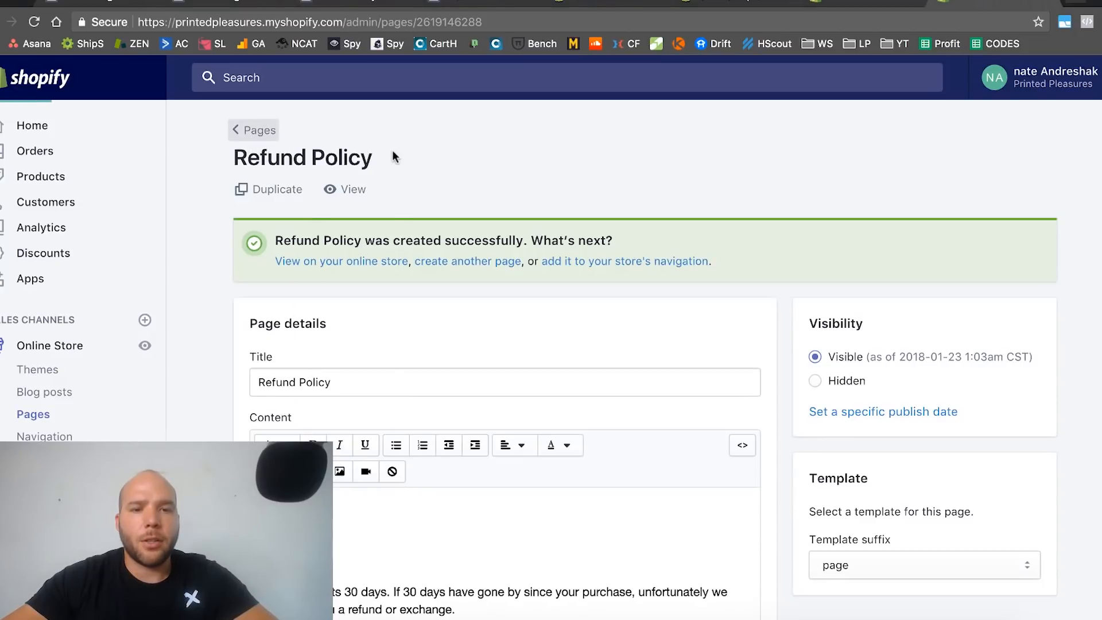
# - Add and save a Privacy Policy page, then start another page for Terms of Service
pyautogui.click(467, 260)
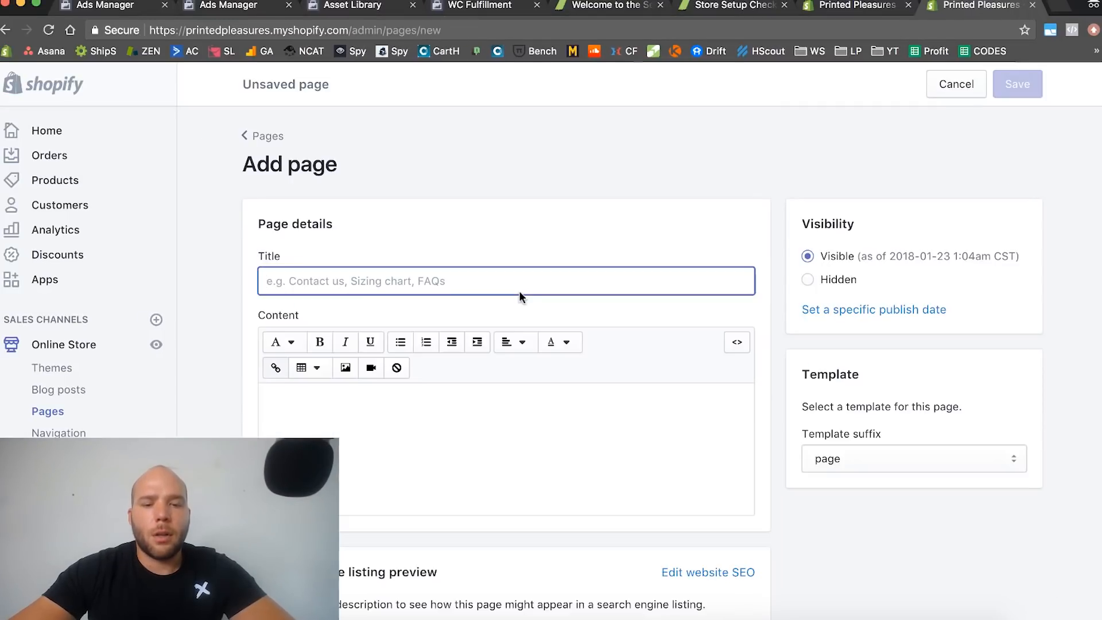
pyautogui.write('Priva')
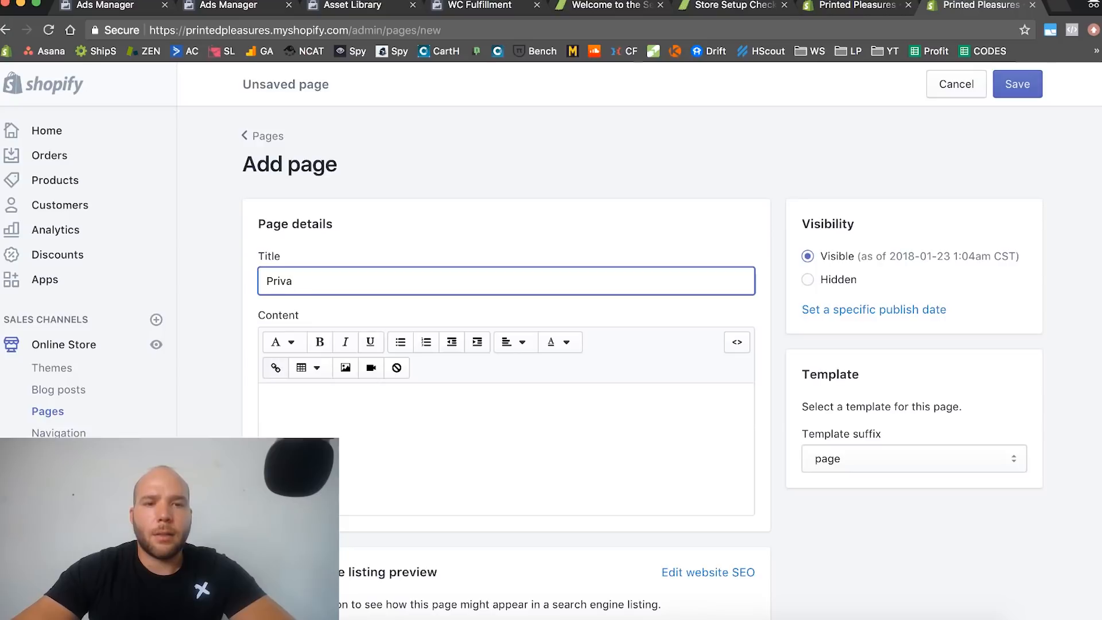
pyautogui.click(1017, 84)
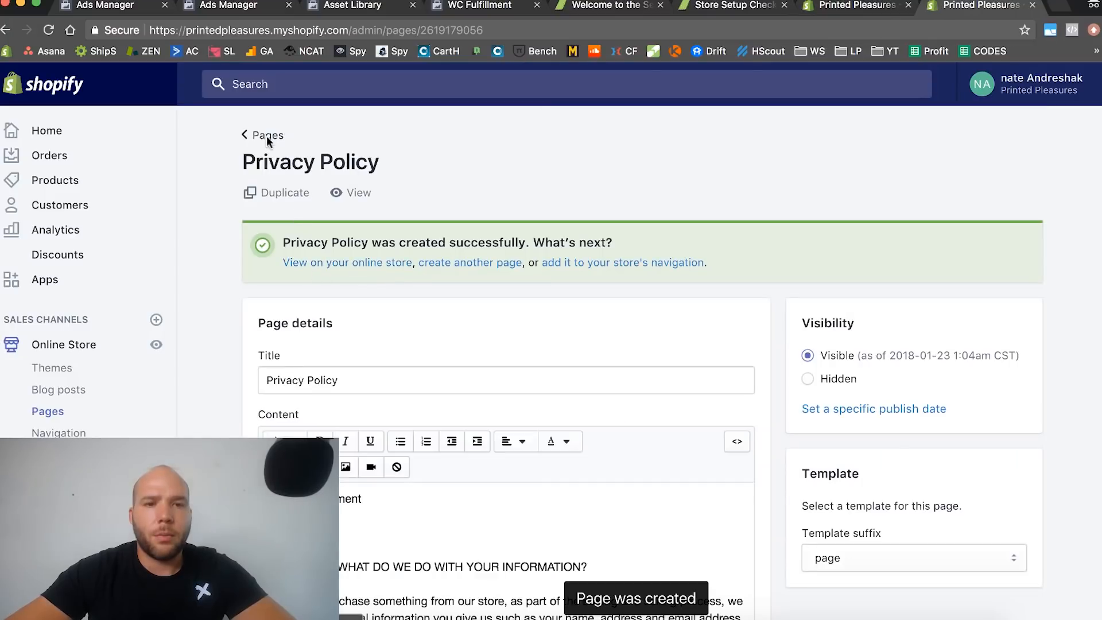
pyautogui.click(268, 135)
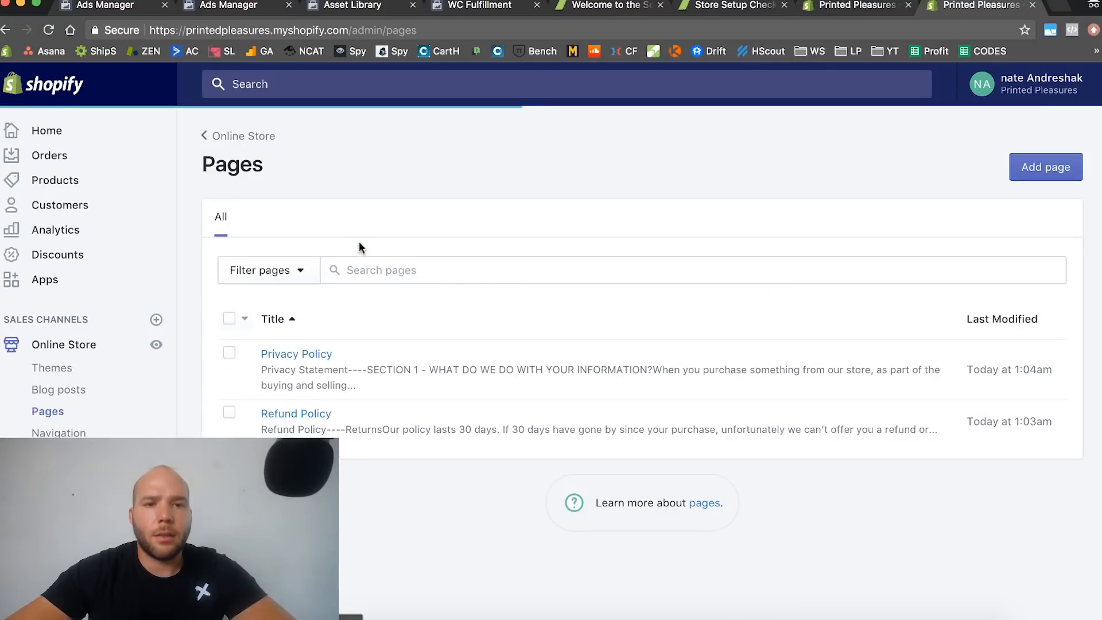
pyautogui.click(1045, 168)
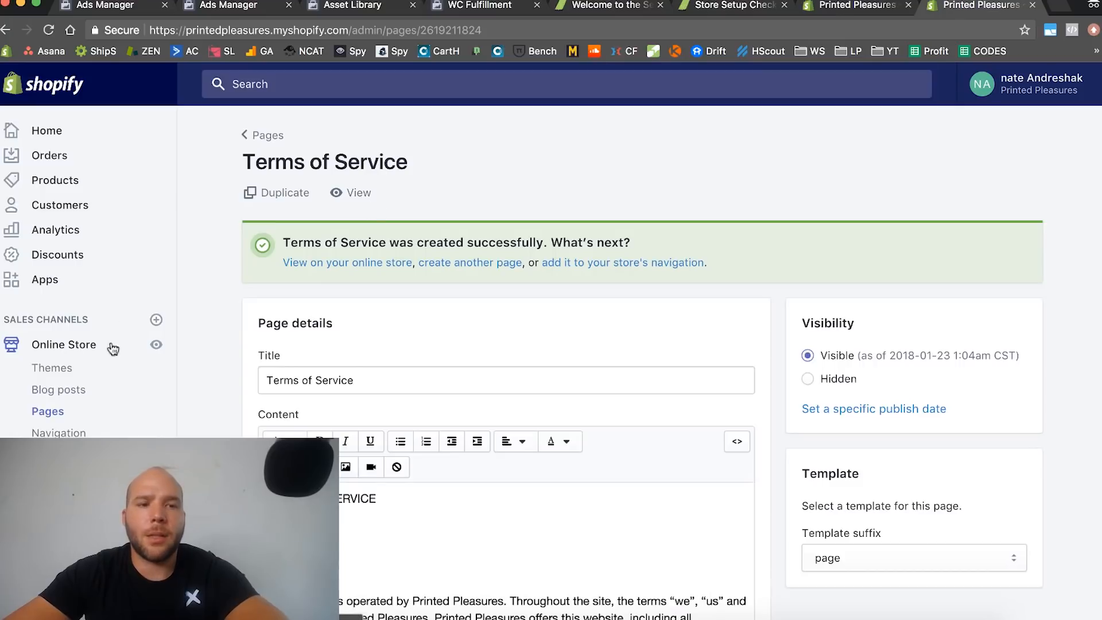
# - Check the empty Files section, then review the Shipping zones and rates
pyautogui.click(346, 261)
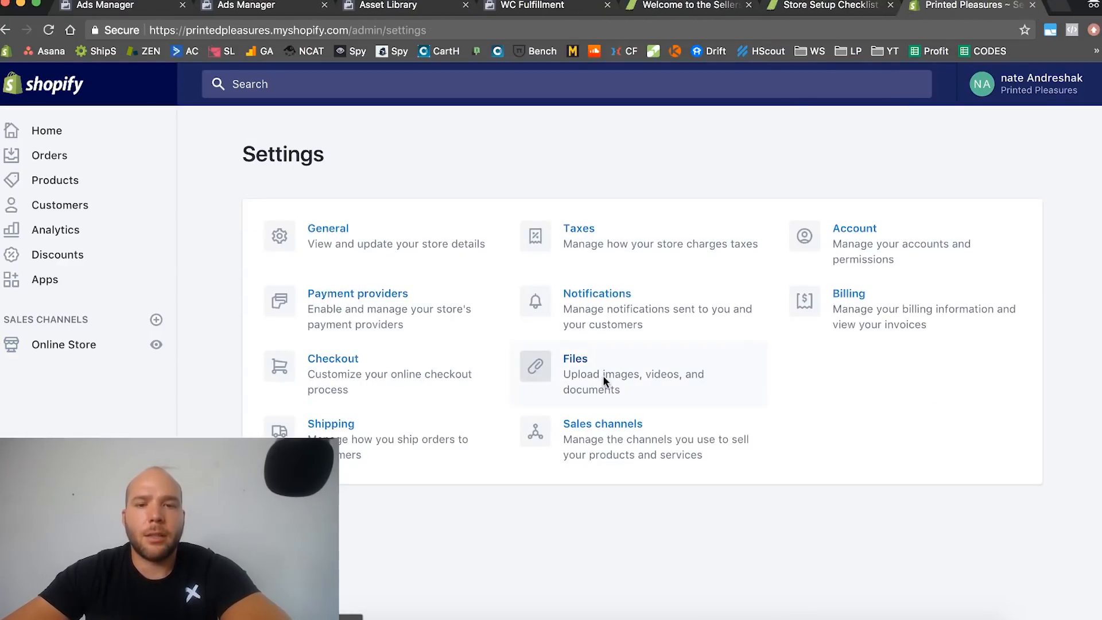
pyautogui.click(575, 358)
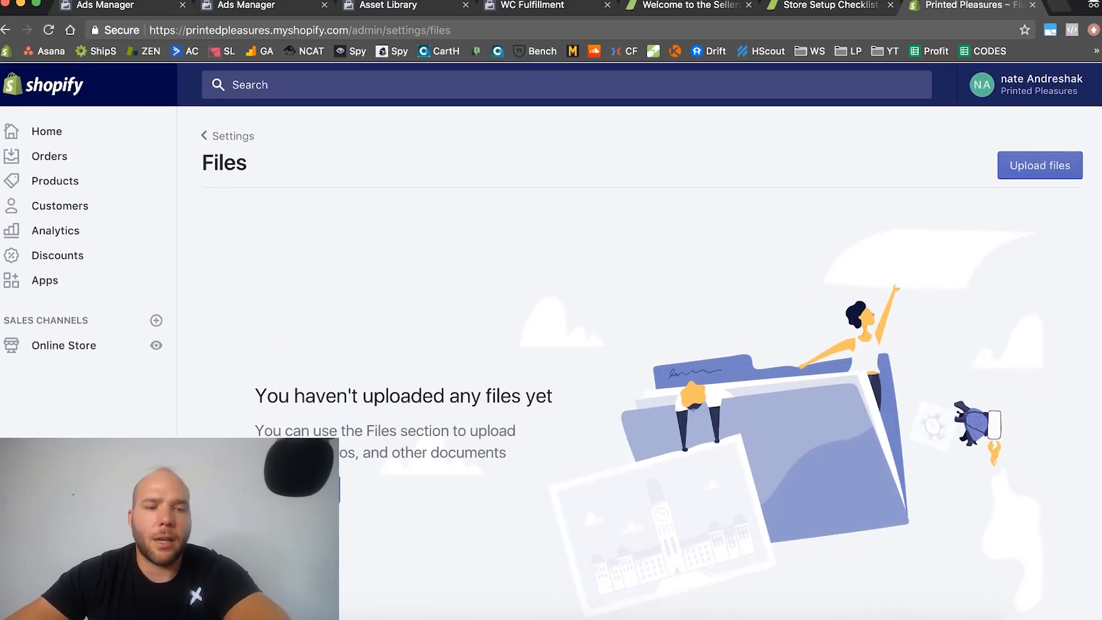
pyautogui.click(233, 135)
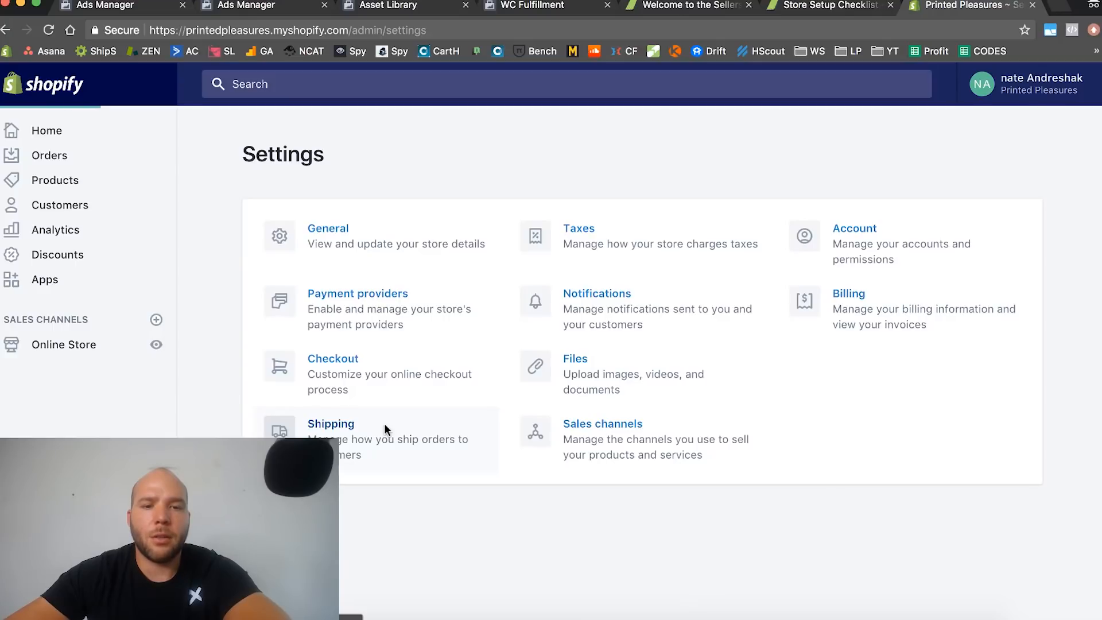
pyautogui.click(330, 424)
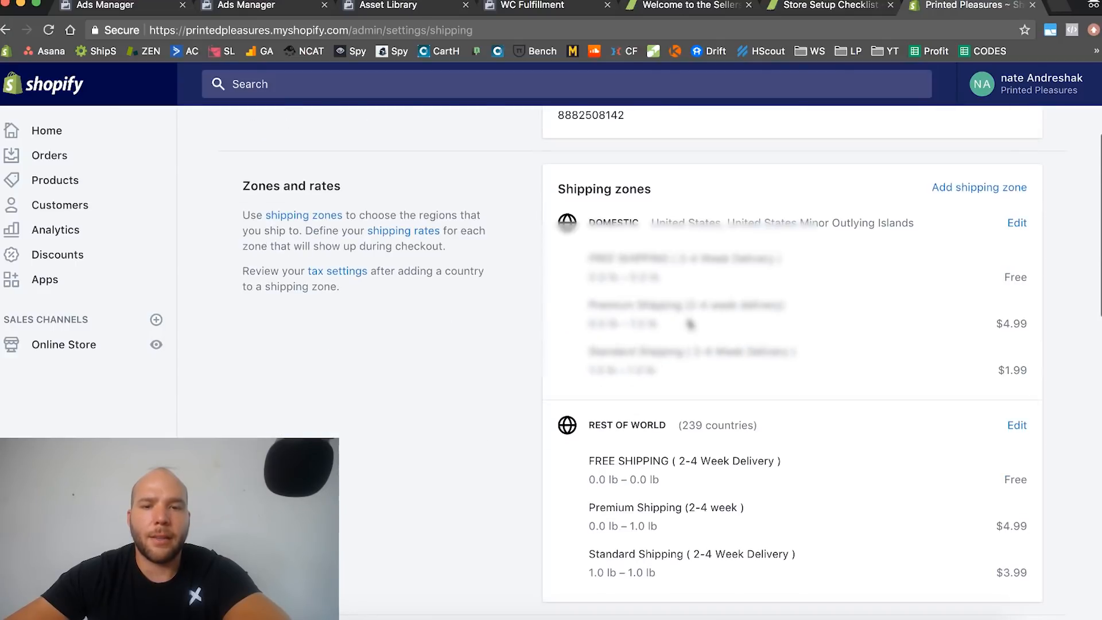
pyautogui.scroll(-3)
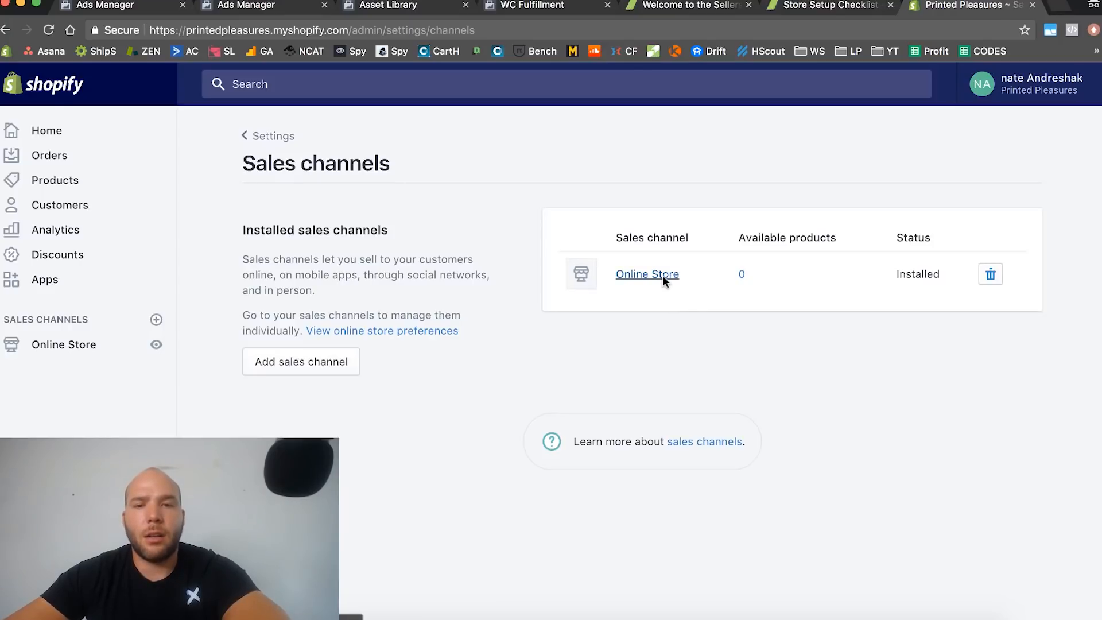
# - View the installed Online Store channel and browse the list of addable sales channels
pyautogui.click(646, 273)
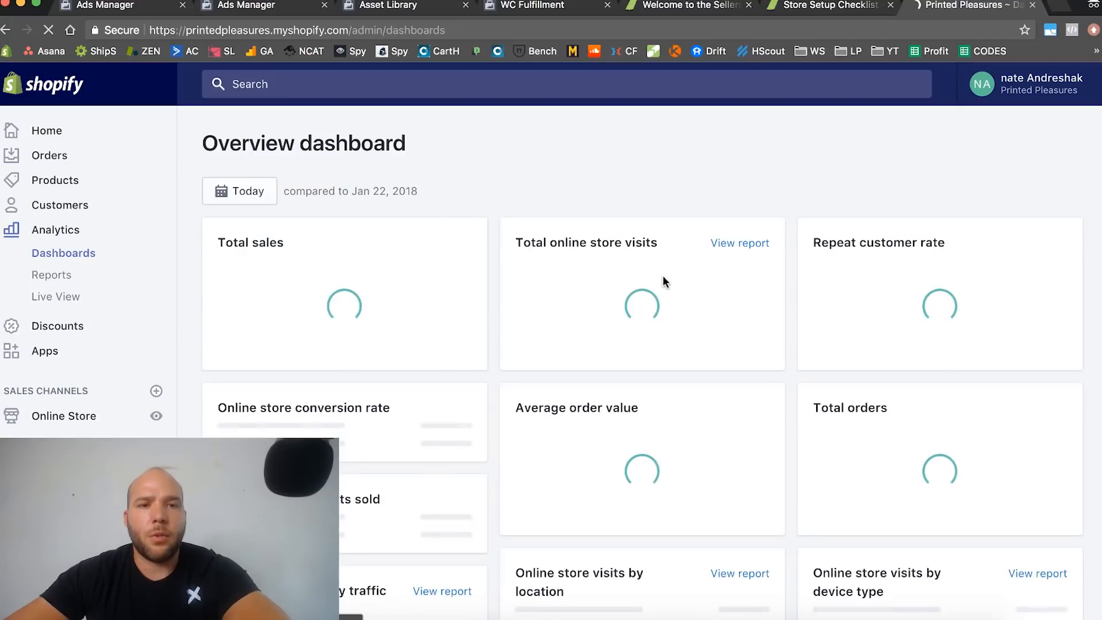
pyautogui.scroll(-3)
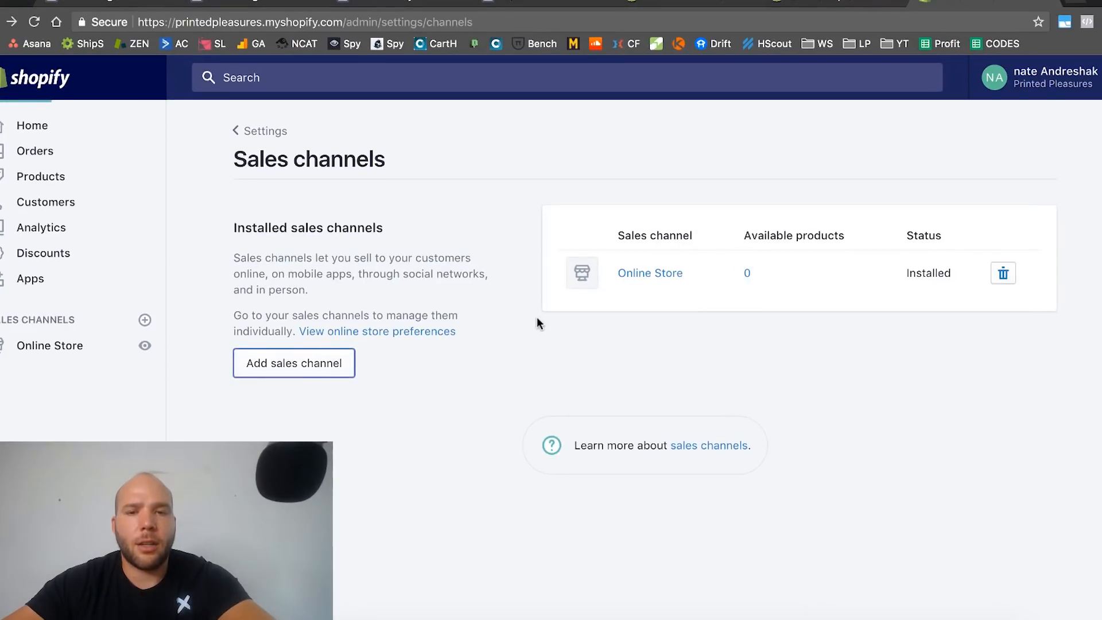
pyautogui.click(292, 363)
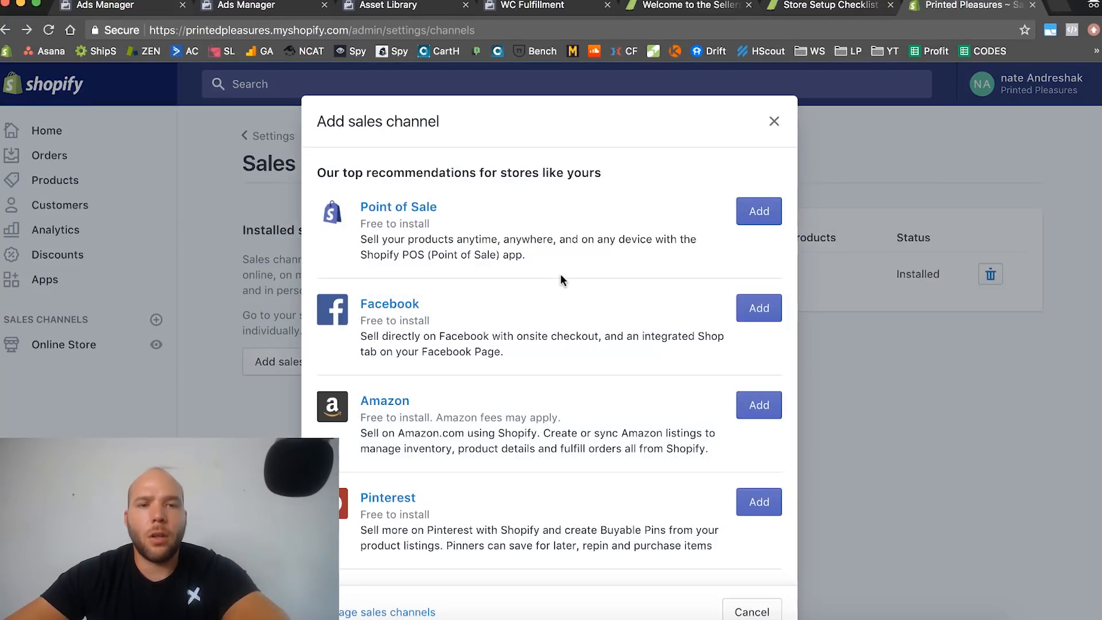
pyautogui.scroll(-3)
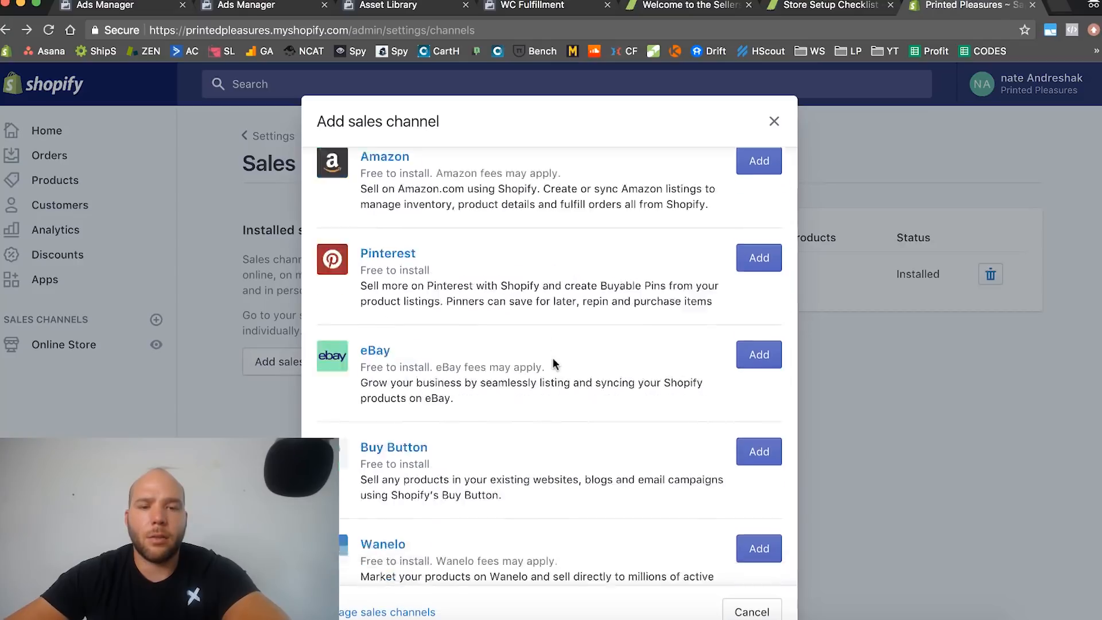
pyautogui.scroll(-3)
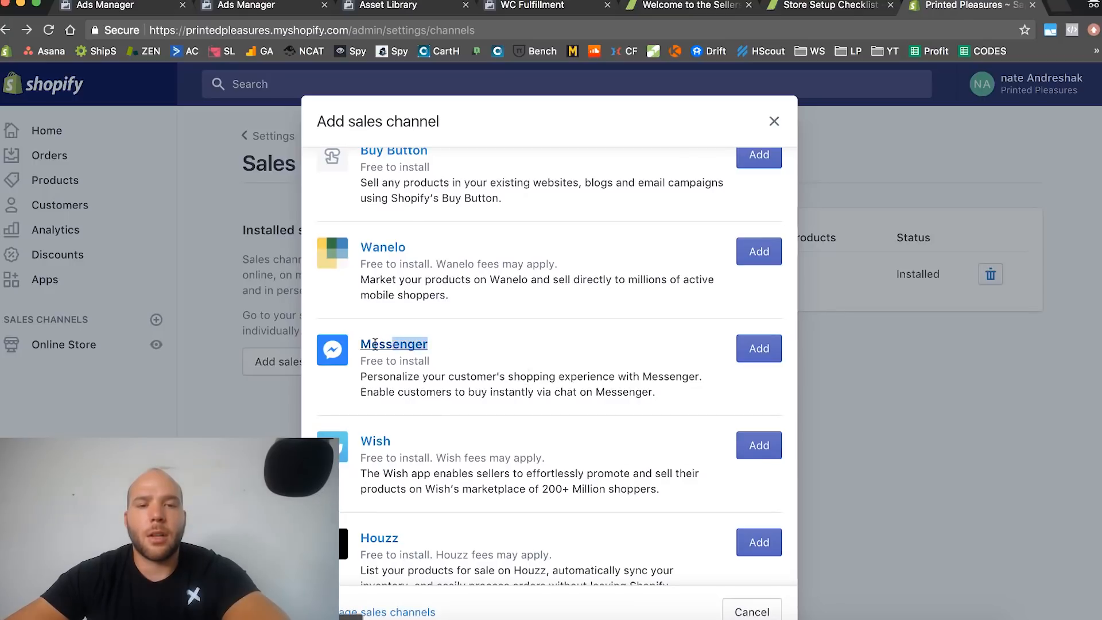
pyautogui.scroll(-3)
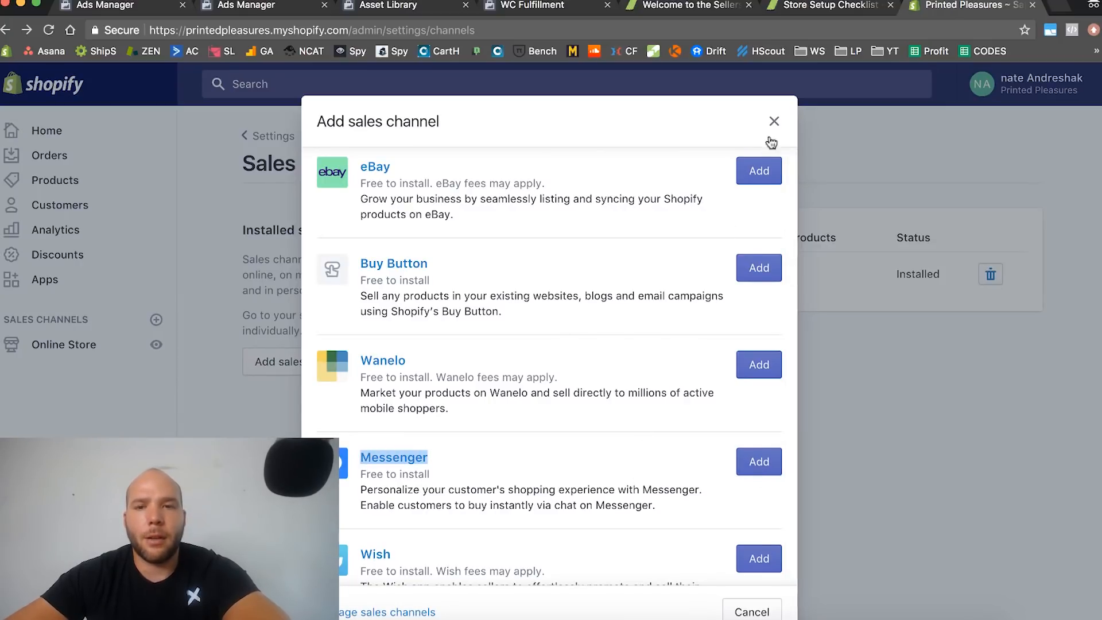
# - Close the channel list without adding any and return to the settings overview
pyautogui.click(773, 121)
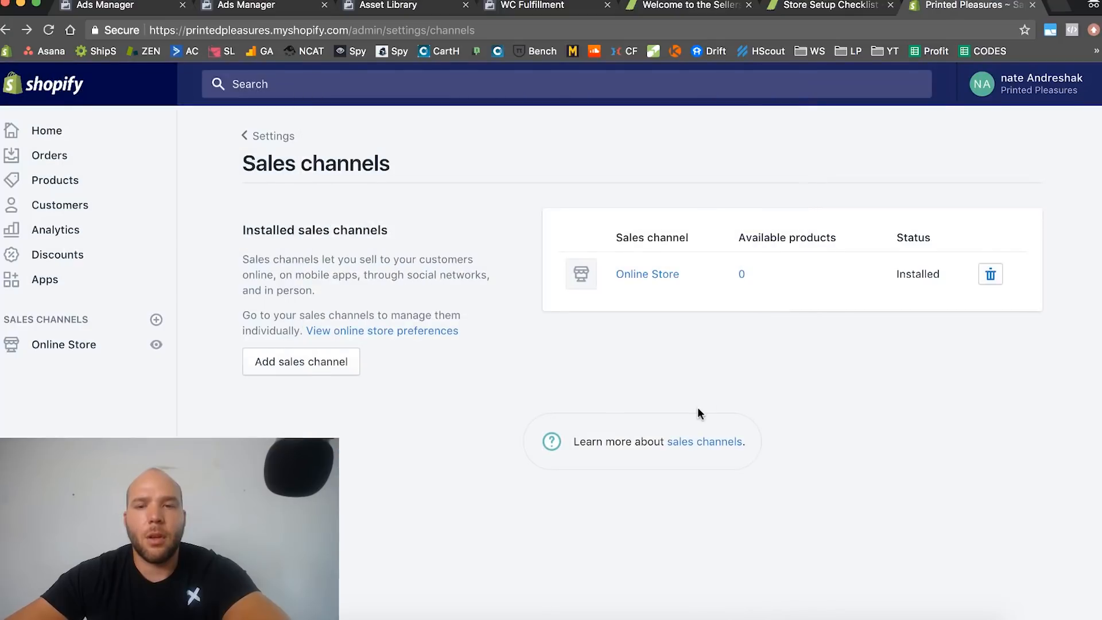
pyautogui.click(273, 136)
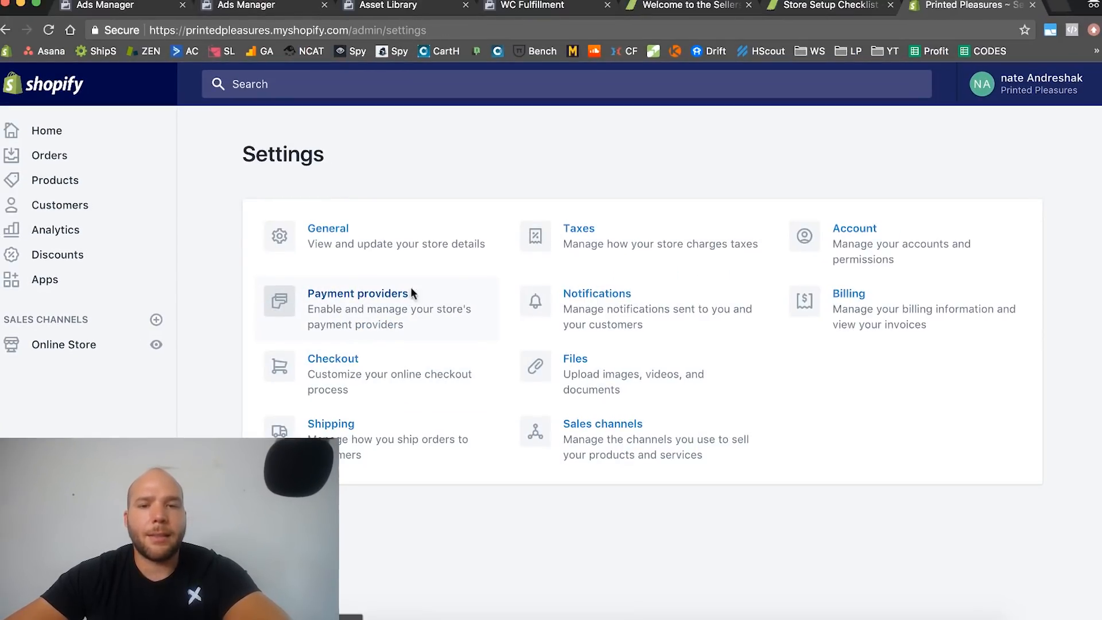
pyautogui.moveTo(333, 228)
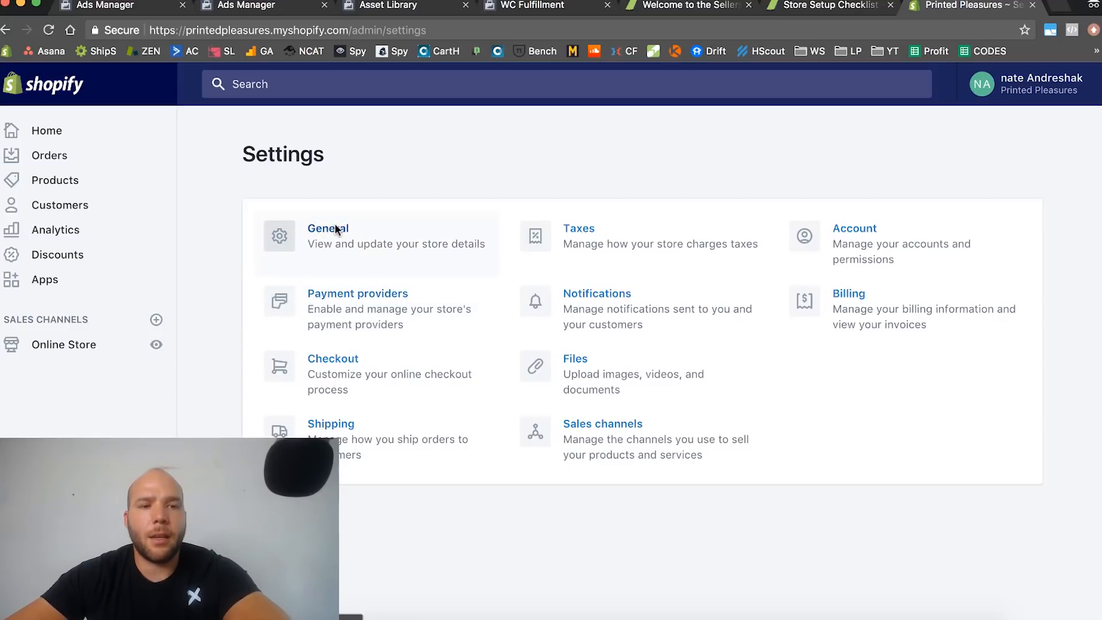
pyautogui.moveTo(593, 130)
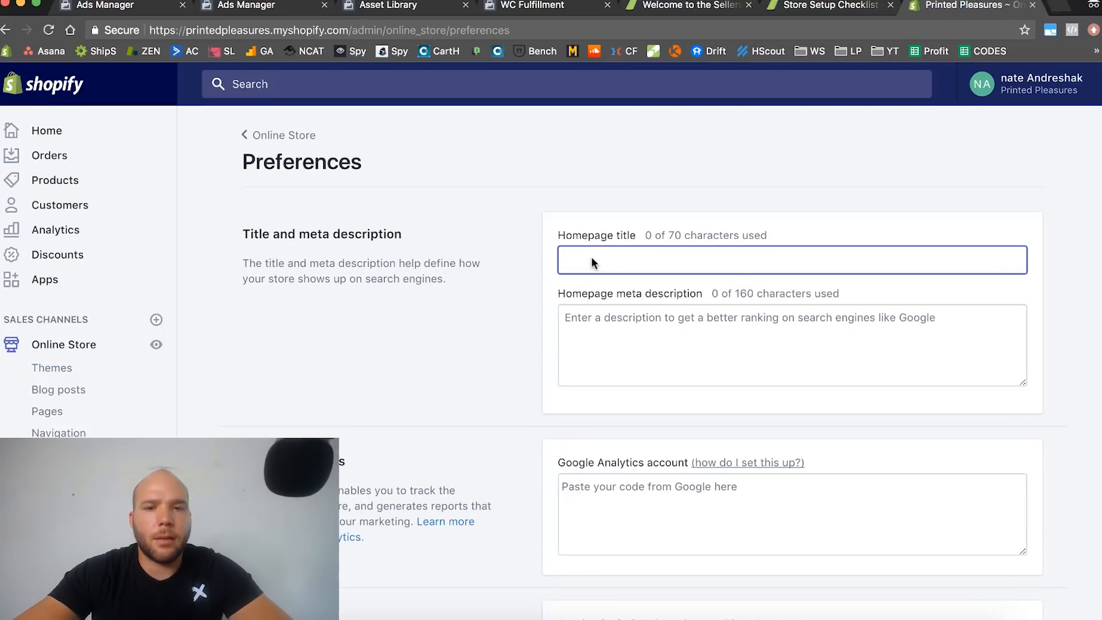
# - Enter homepage title 'Printed Pleasures' and meta description 'Awesome Printed Products with a unique twist.'
pyautogui.write('P')
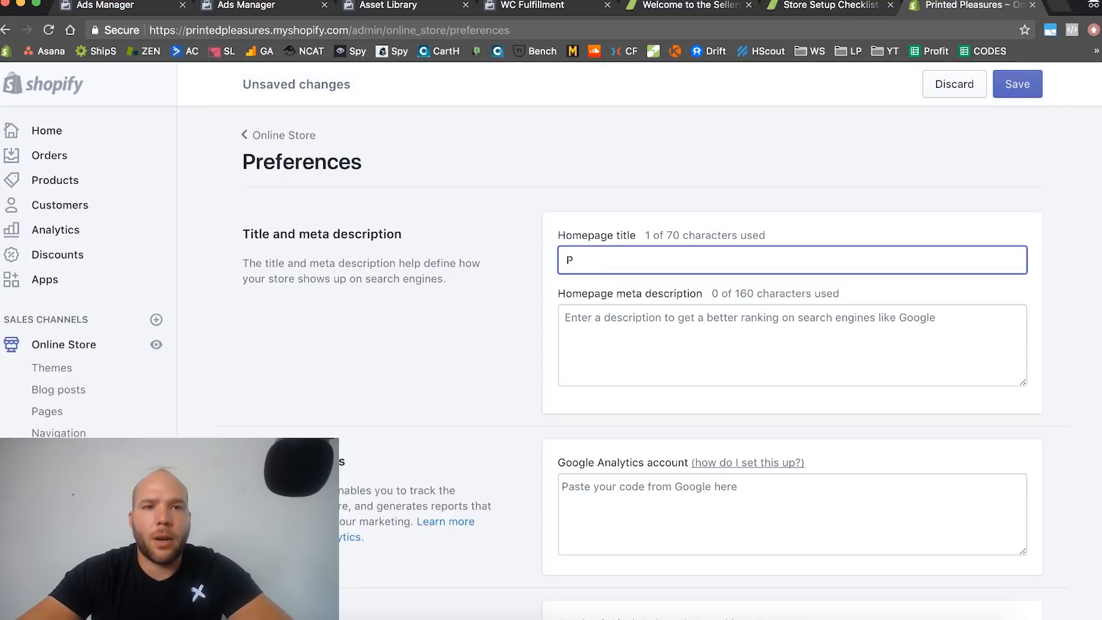
pyautogui.write('rinted Ple')
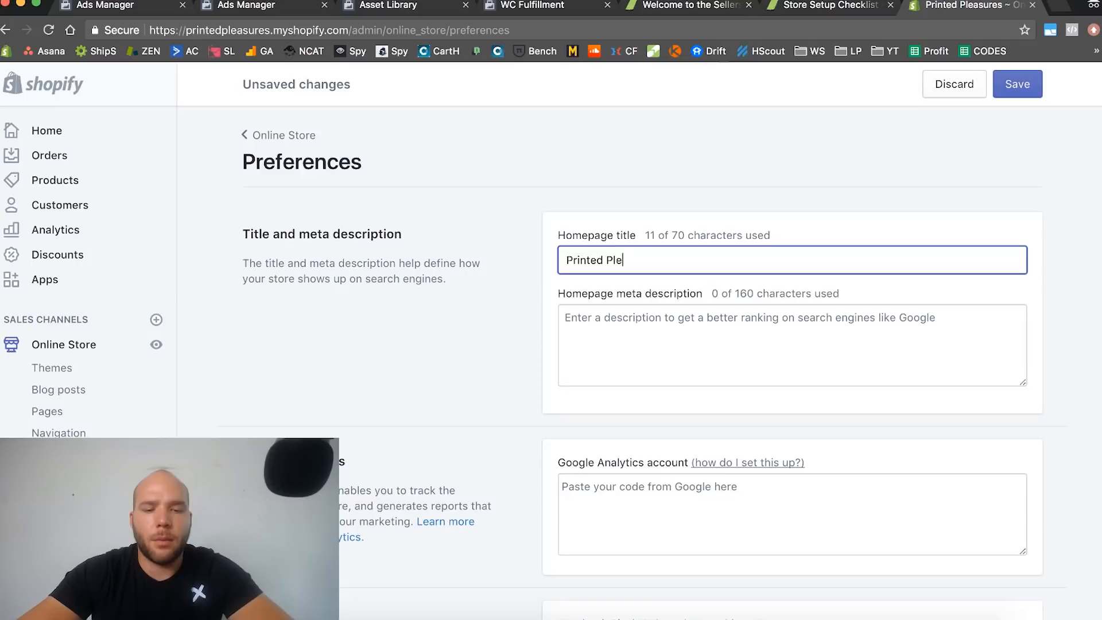
pyautogui.write('asures')
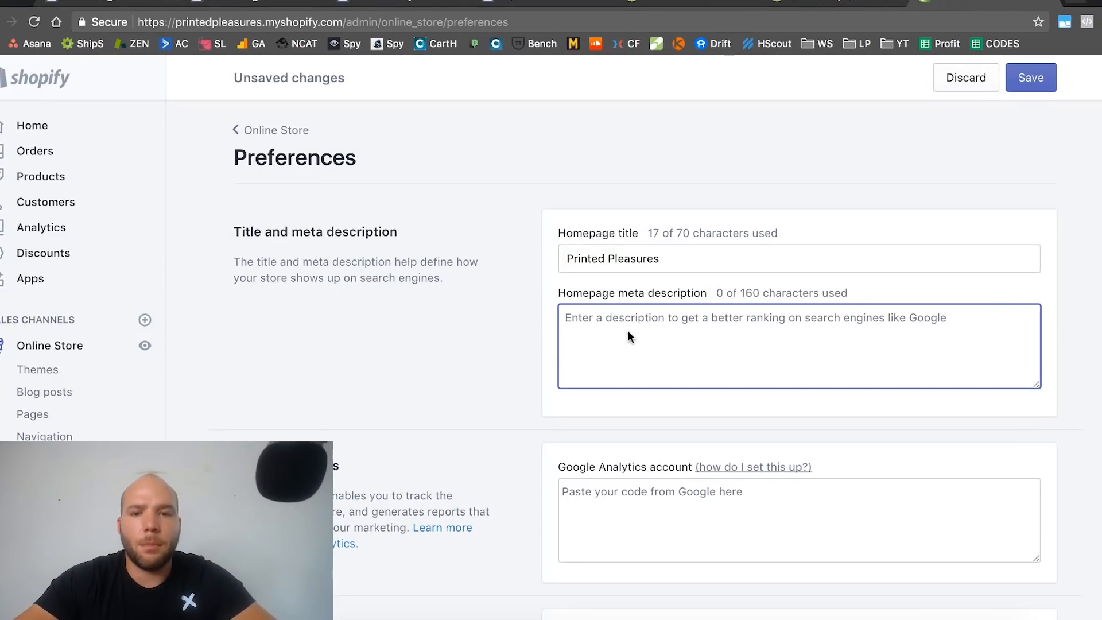
pyautogui.write('Awesome Printed Products with a unique twise')
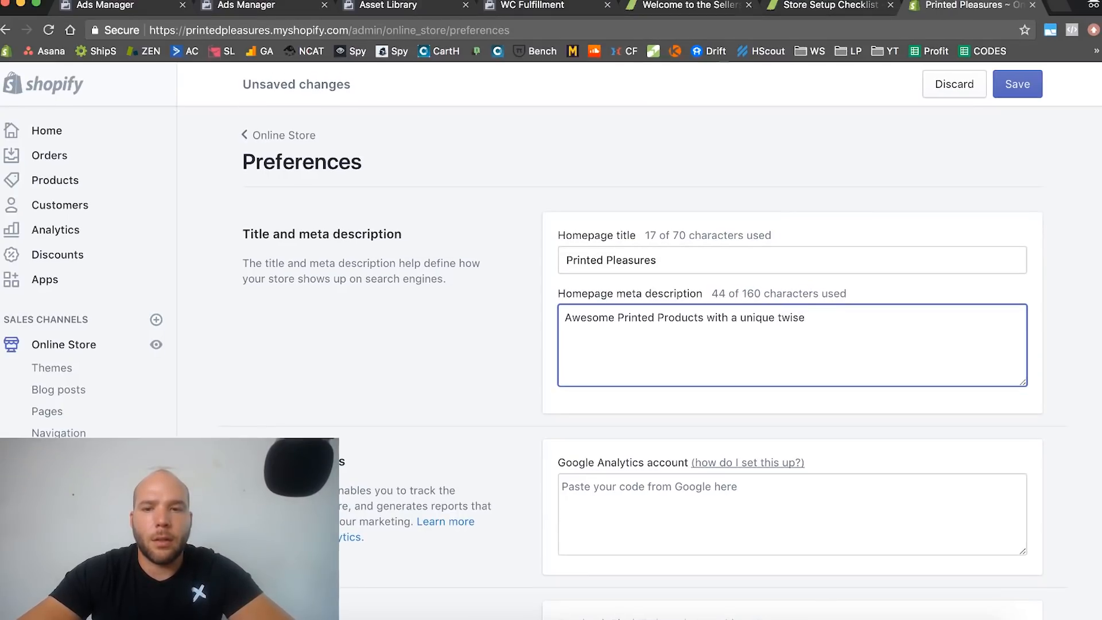
pyautogui.write('t.')
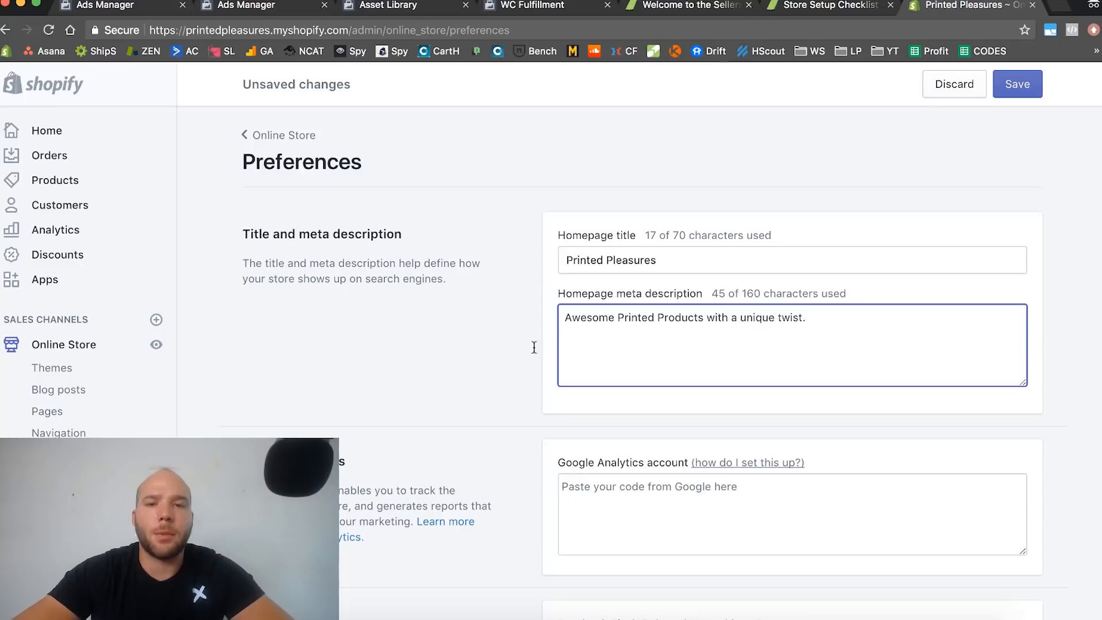
pyautogui.scroll(-3)
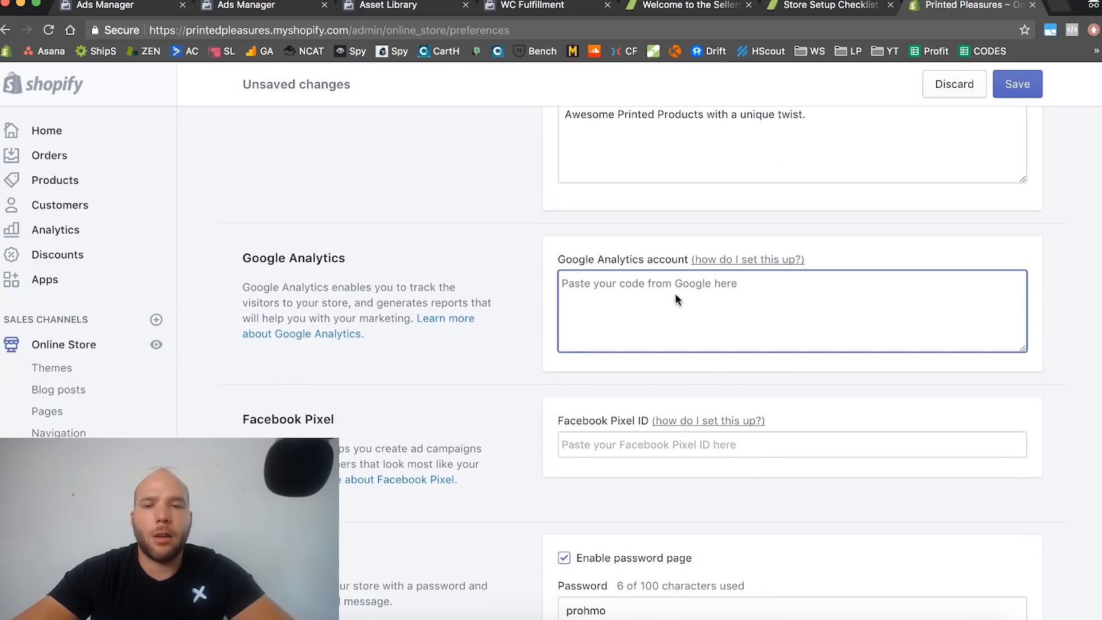
# - Type a placeholder note 'DO NOT PUT FB BOOK PIXEL HERE' in the Facebook Pixel field and select it
pyautogui.scroll(-3)
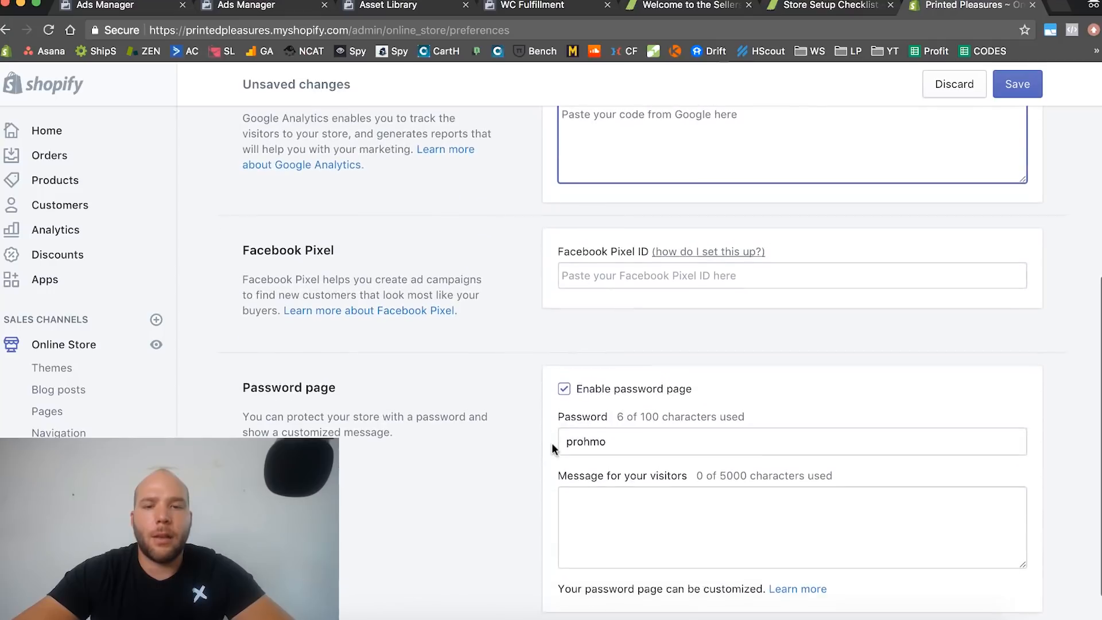
pyautogui.click(790, 275)
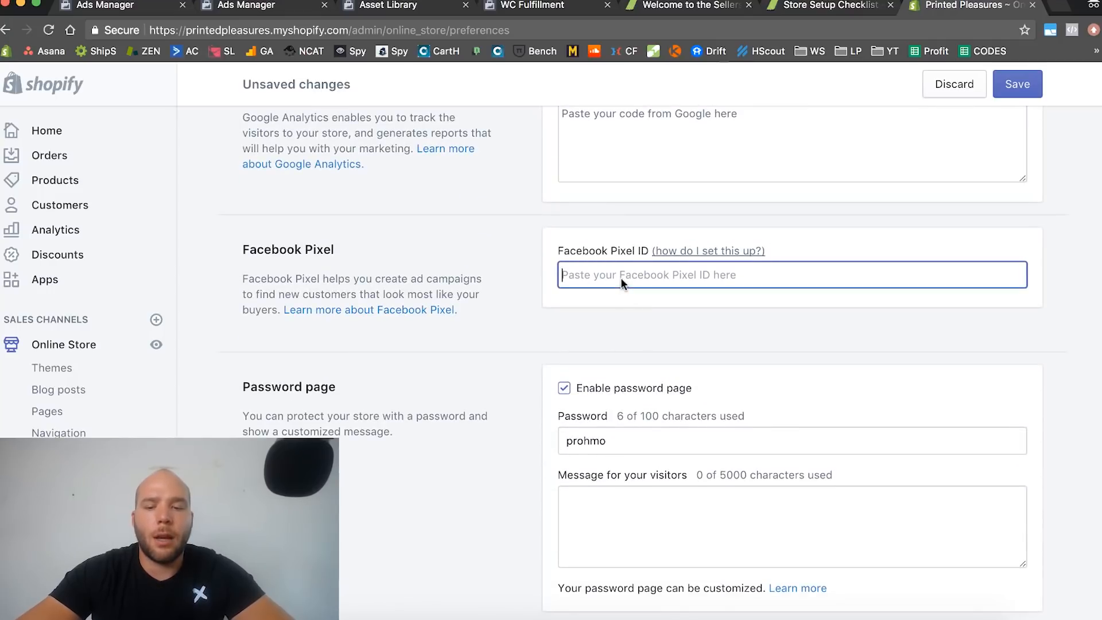
pyautogui.write('DO NOT PUT F')
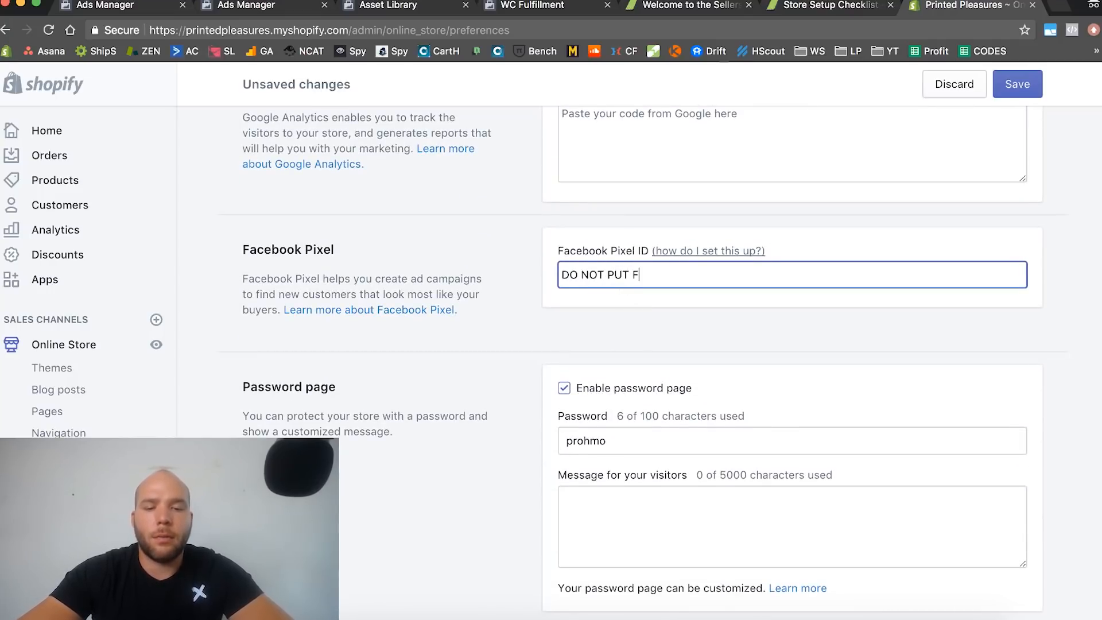
pyautogui.write('B BOOK PI')
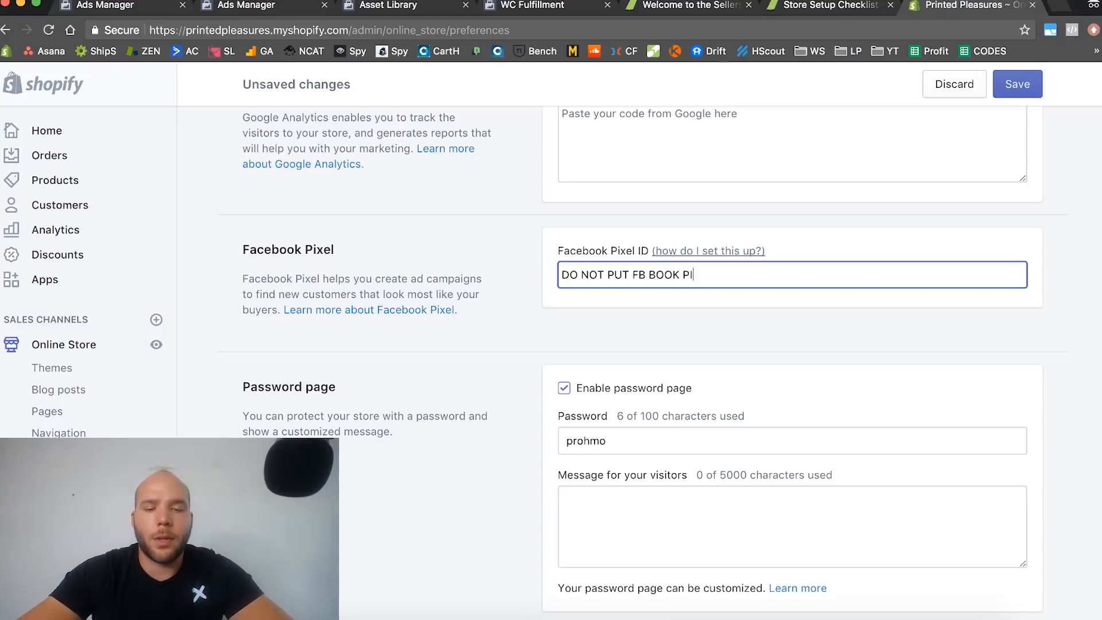
pyautogui.write('XEL HERE')
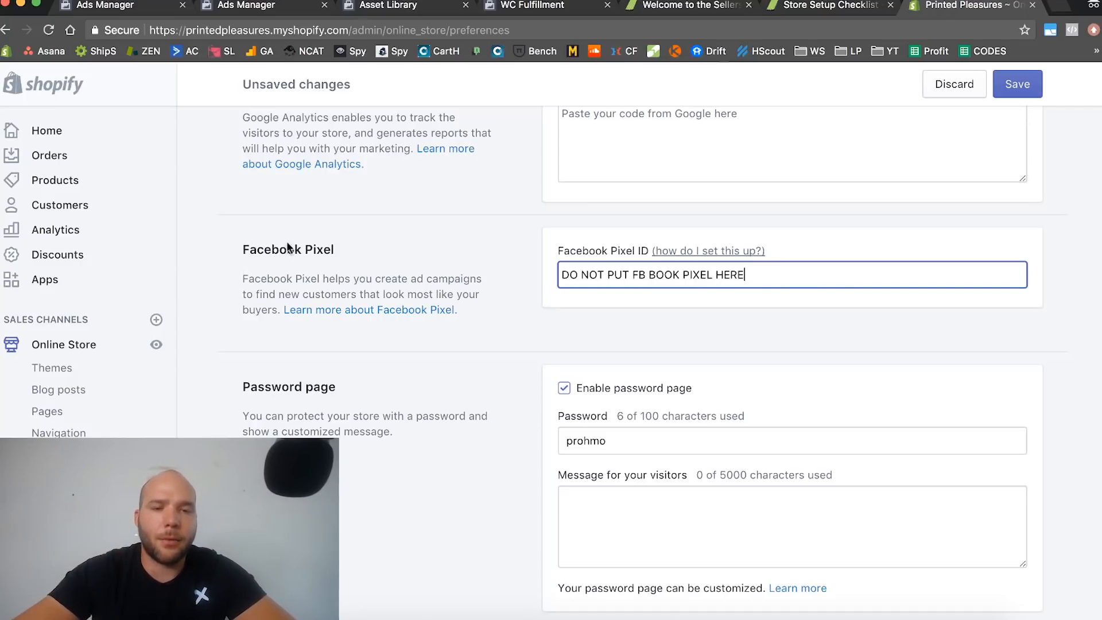
pyautogui.tripleClick(652, 274)
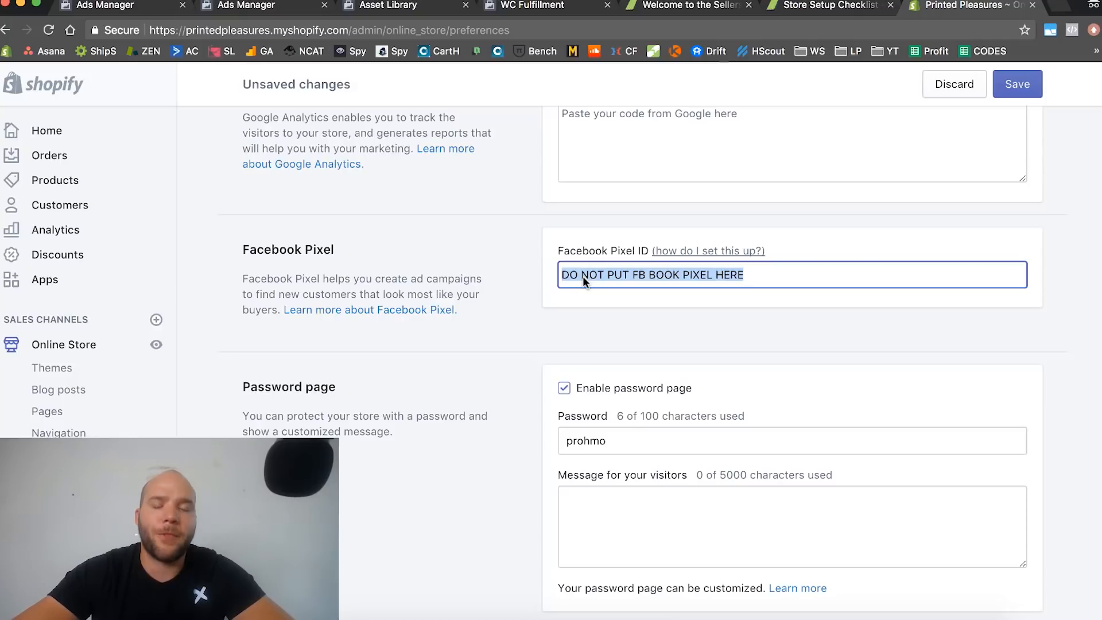
pyautogui.moveTo(731, 312)
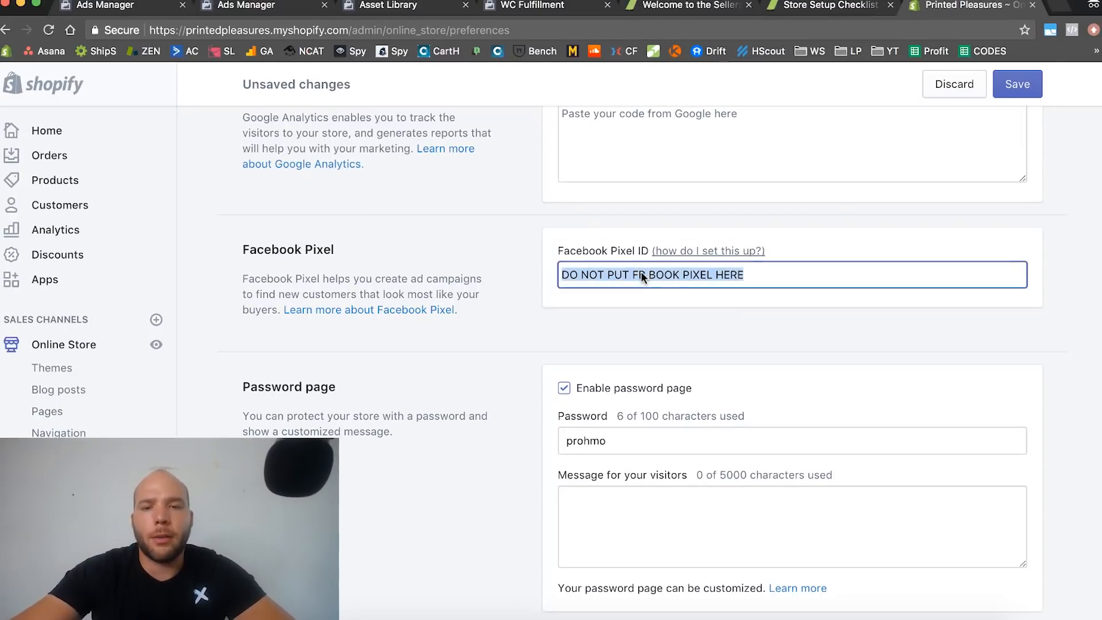
# - Untick Enable password page so the storefront is open to visitors
pyautogui.scroll(-3)
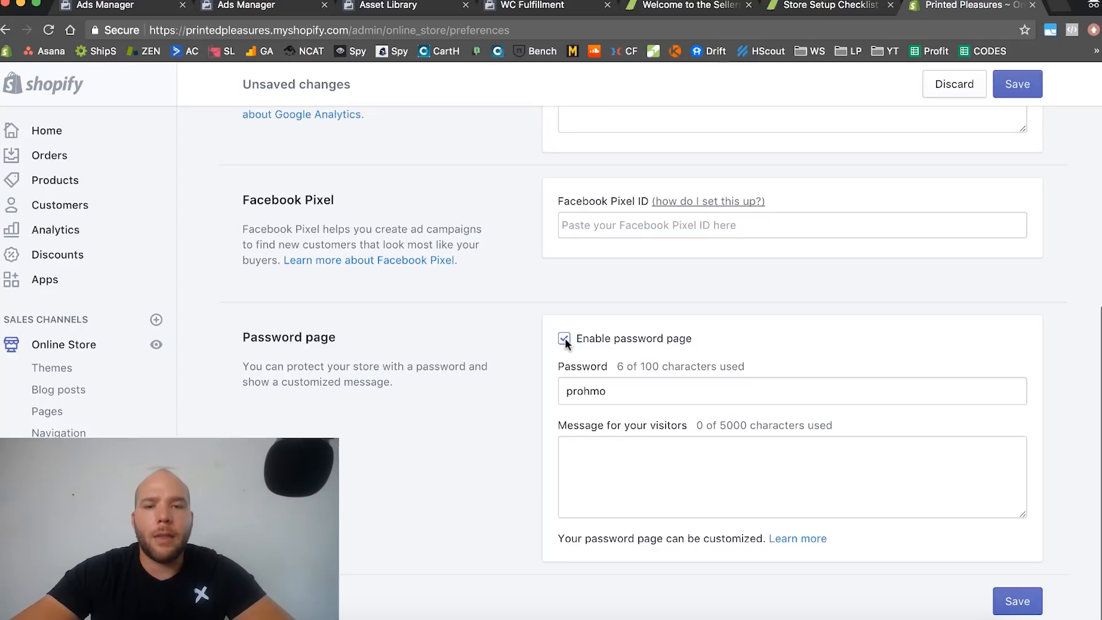
pyautogui.click(562, 338)
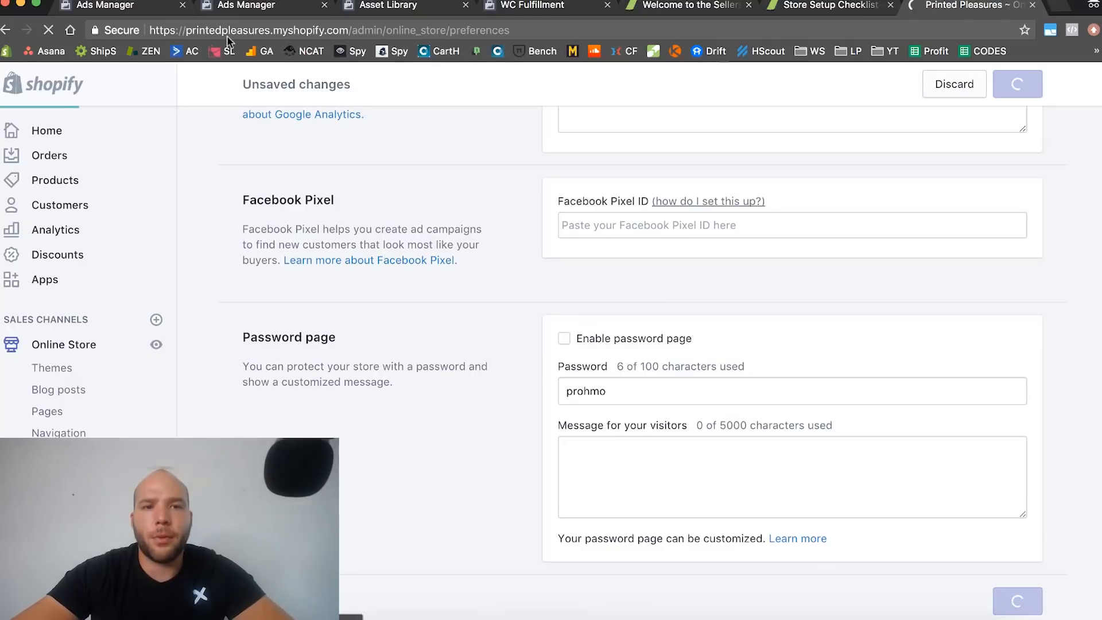
# - View the live printedpleasures.myshopify.com home page, now opening without a password
pyautogui.click(1015, 84)
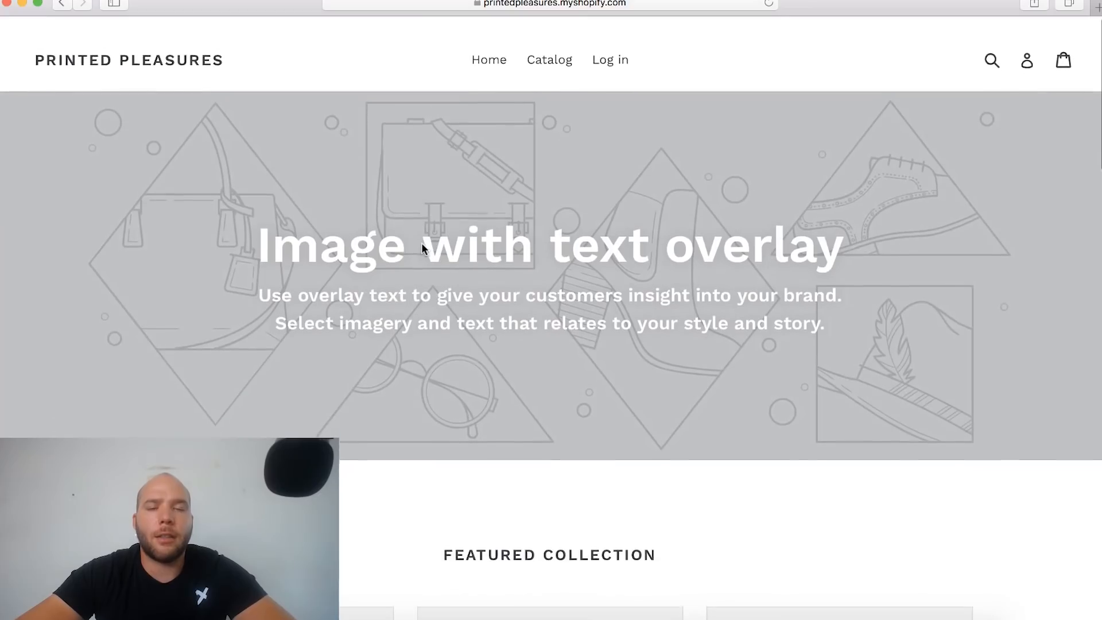
pyautogui.scroll(-3)
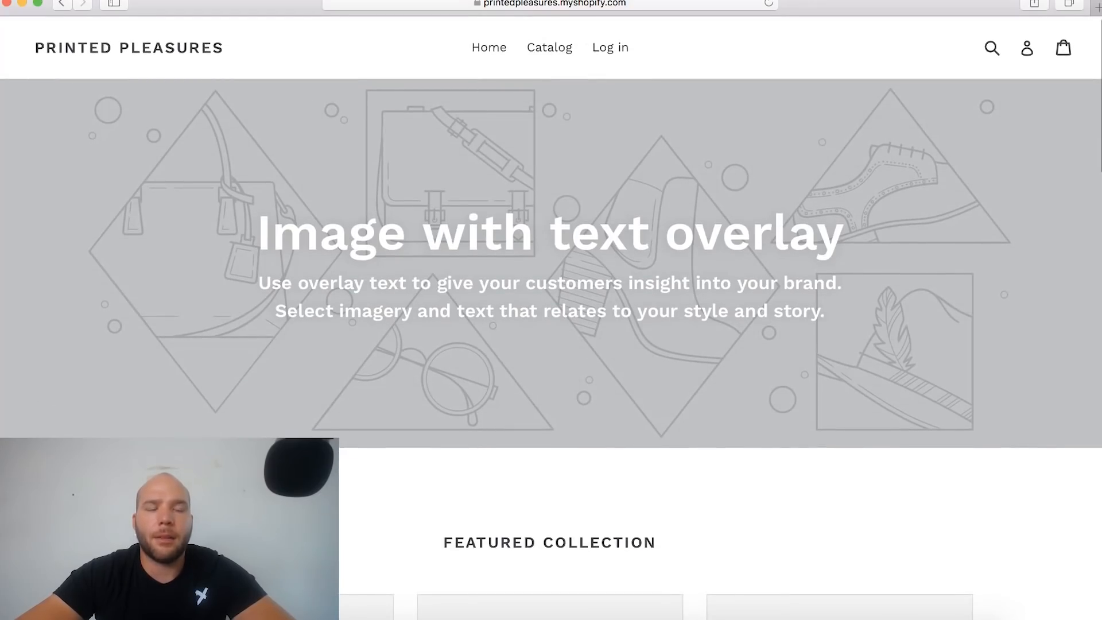